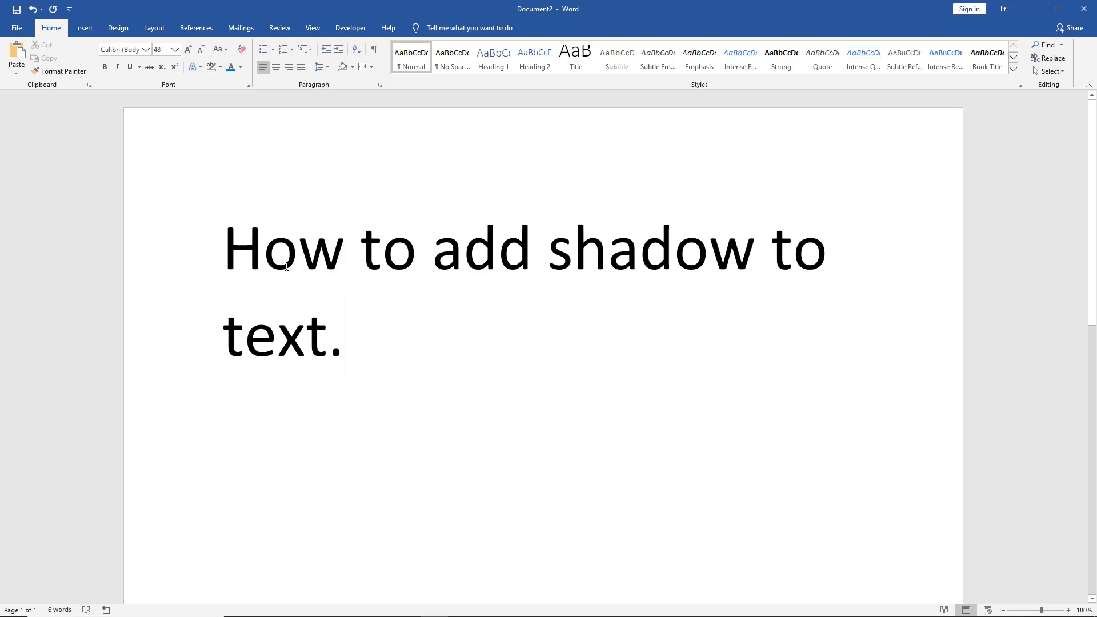
pyautogui.moveTo(334, 300)
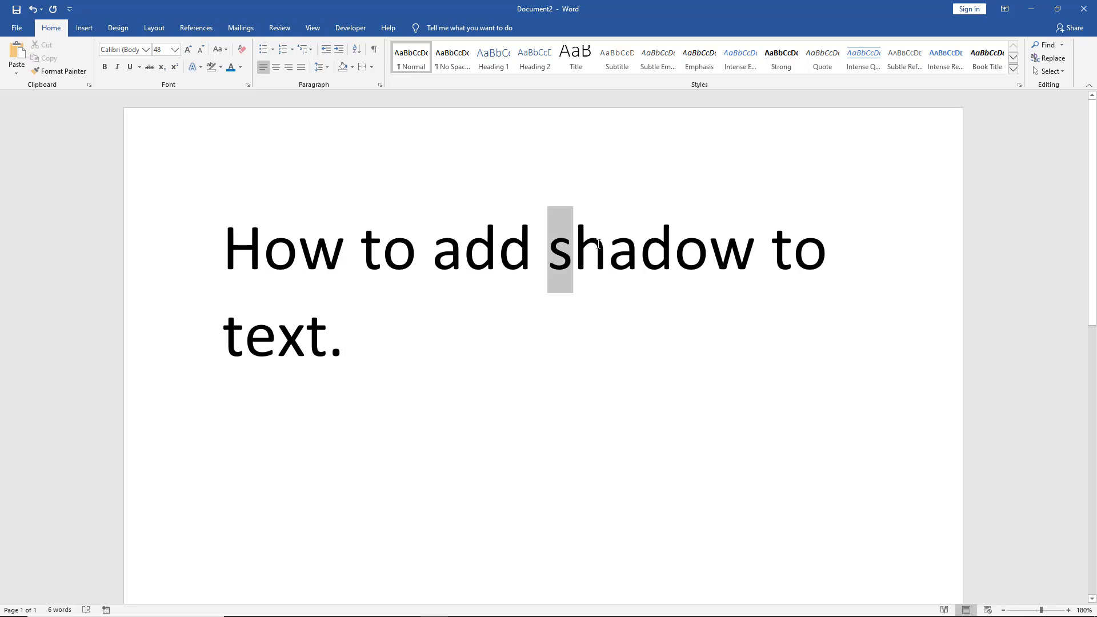
# Select the word 'shadow' in the heading and bring up the text effects list
pyautogui.doubleClick(651, 248)
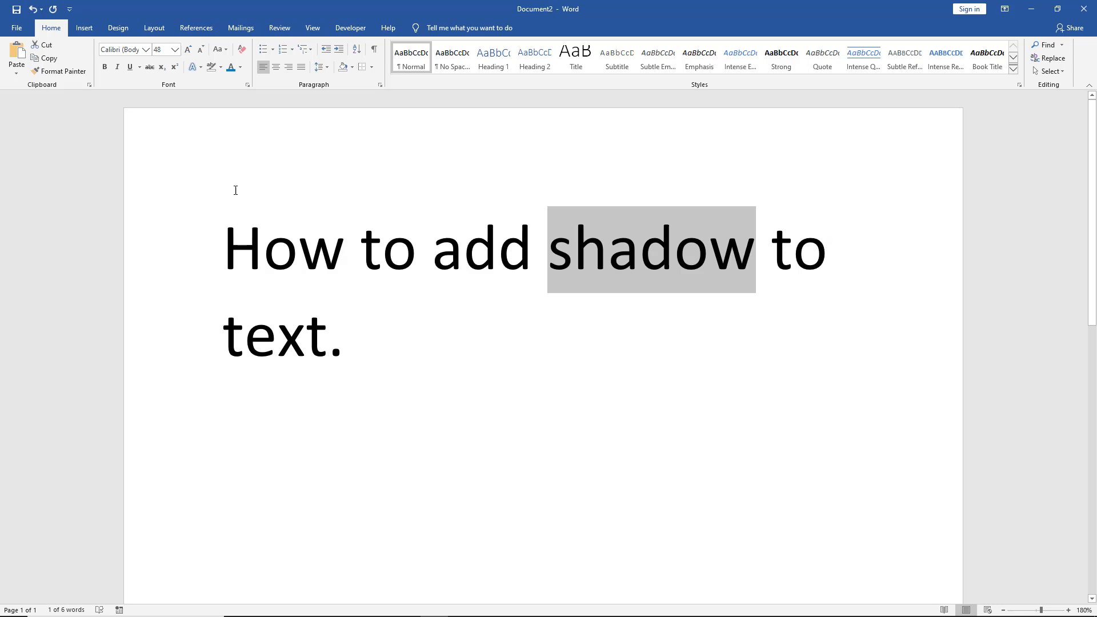
pyautogui.moveTo(198, 81)
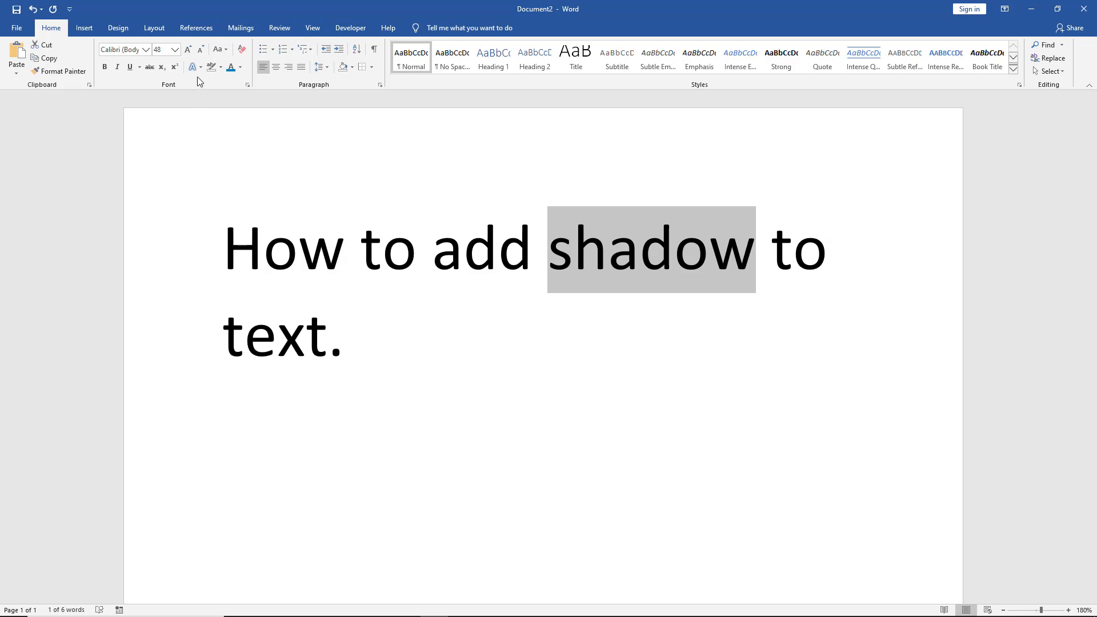
pyautogui.moveTo(192, 66)
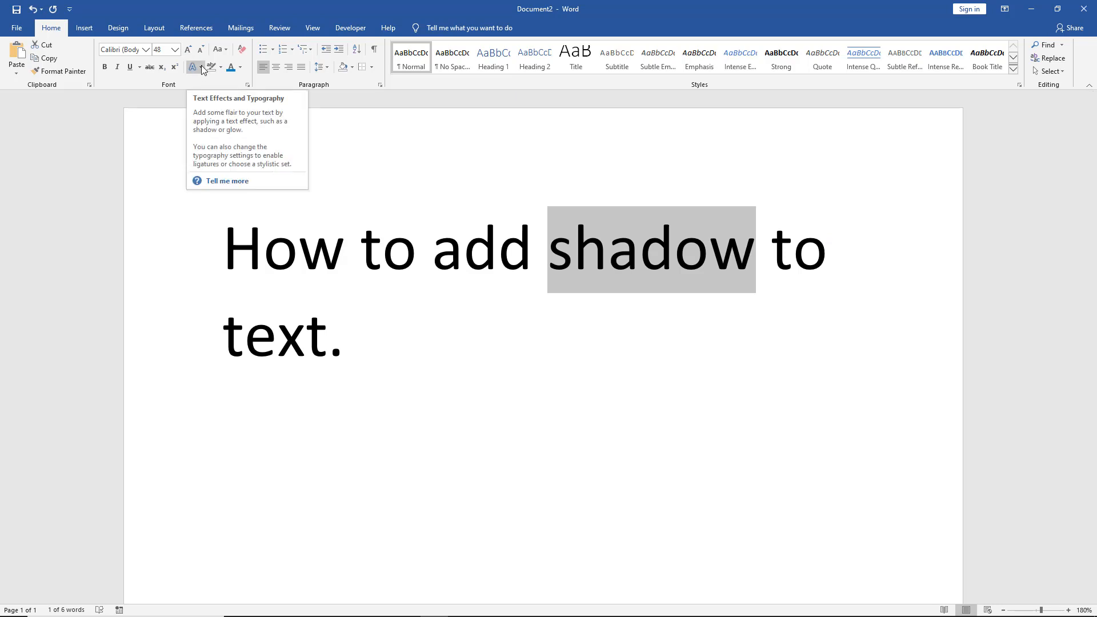
pyautogui.click(193, 67)
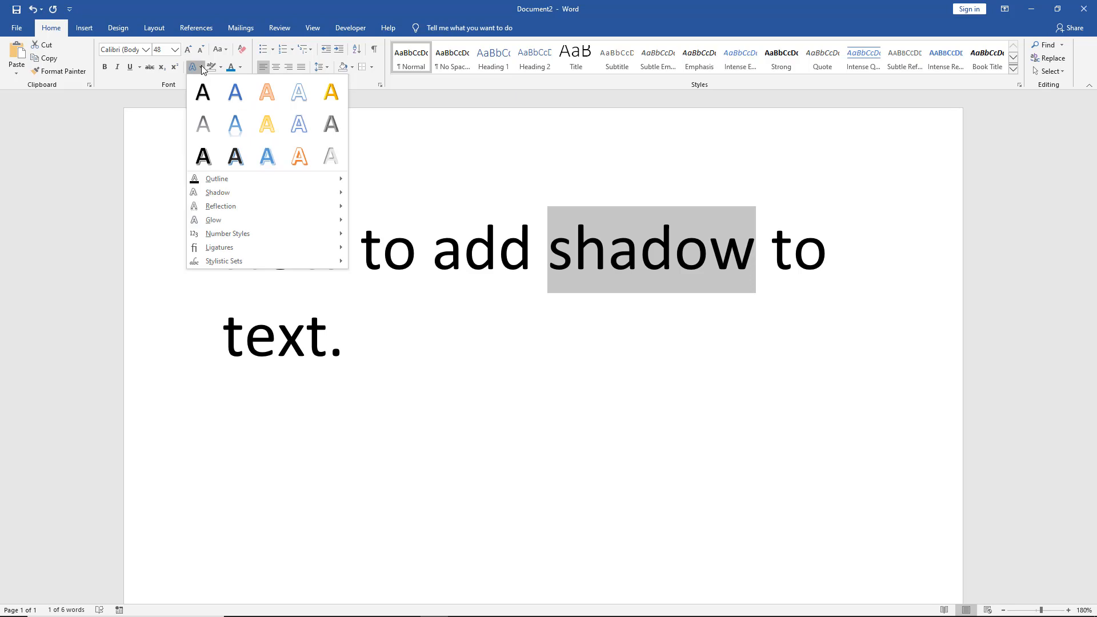
pyautogui.moveTo(250, 193)
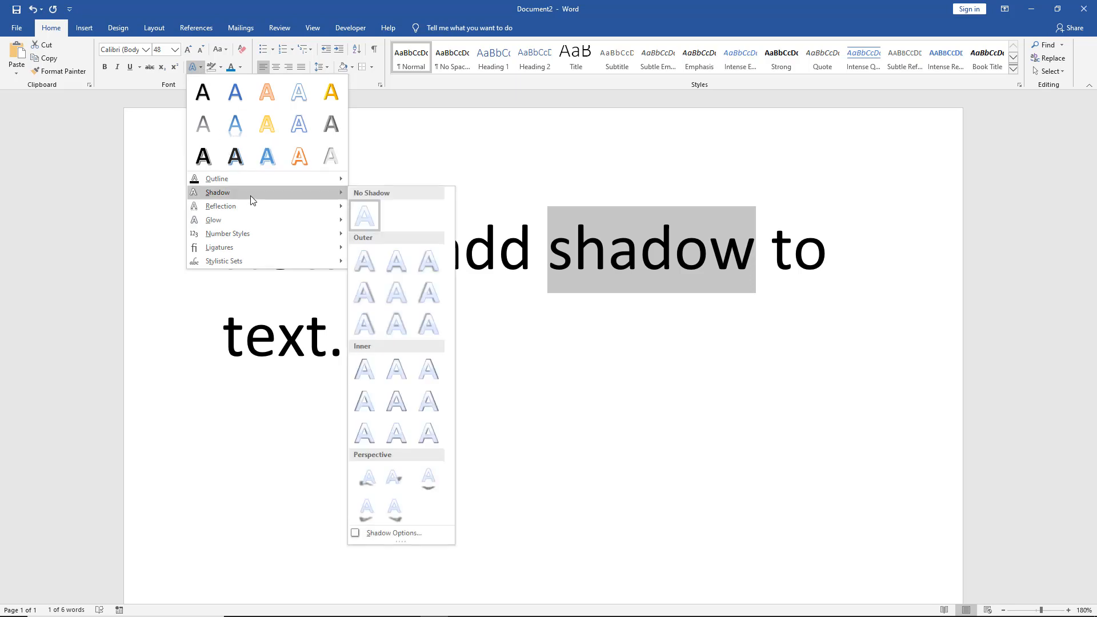
pyautogui.moveTo(396, 260)
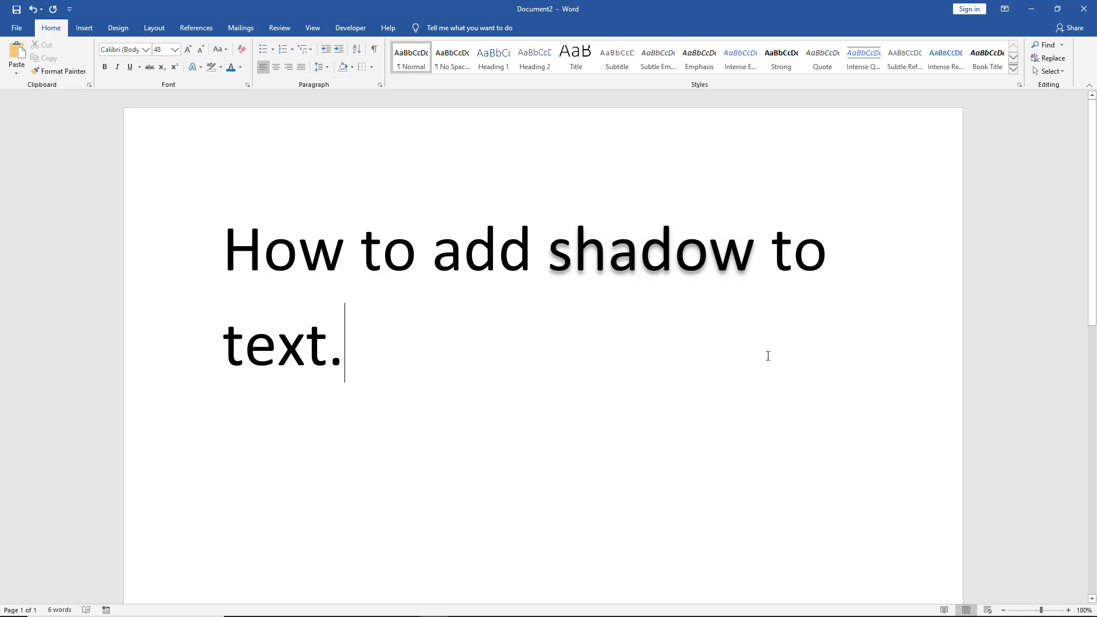
pyautogui.moveTo(580, 252)
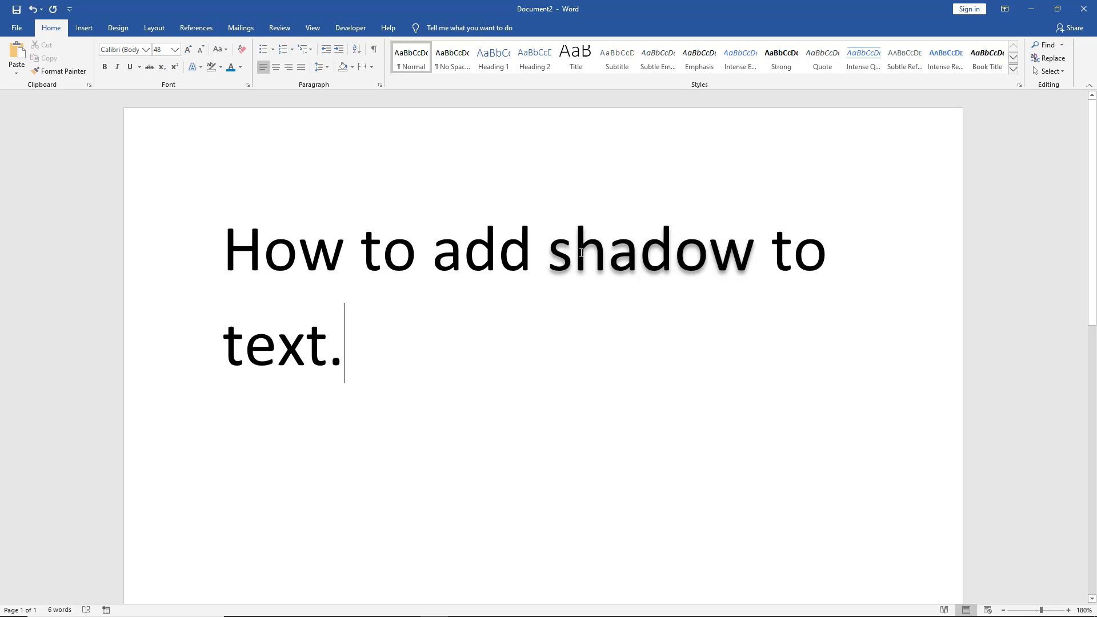
# Select the entire heading and set its font color to dark green
pyautogui.doubleClick(651, 249)
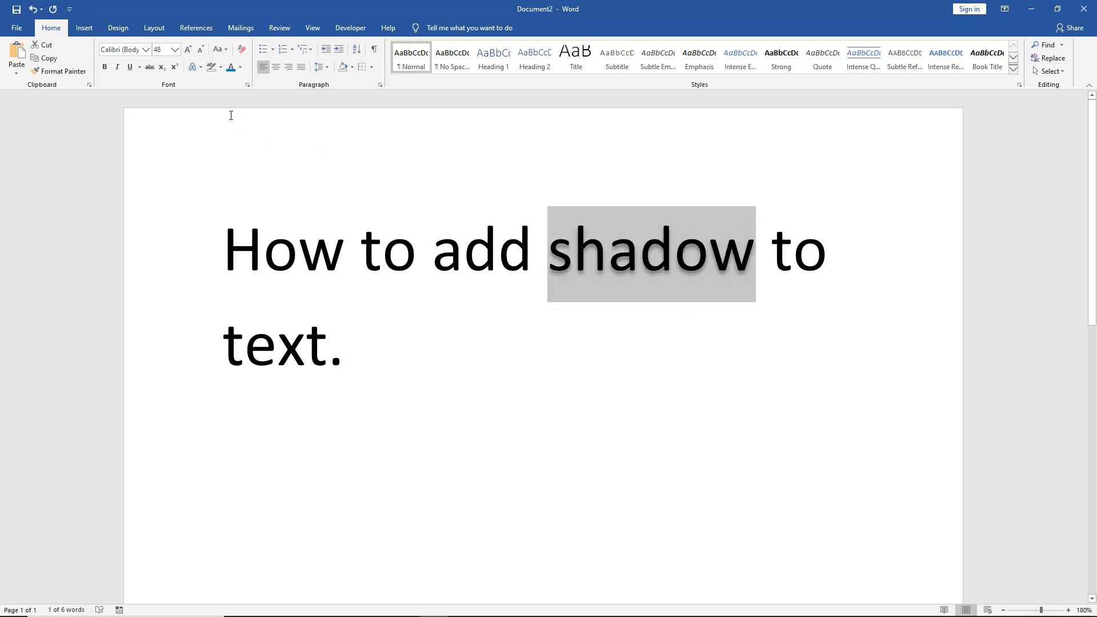
pyautogui.click(258, 249)
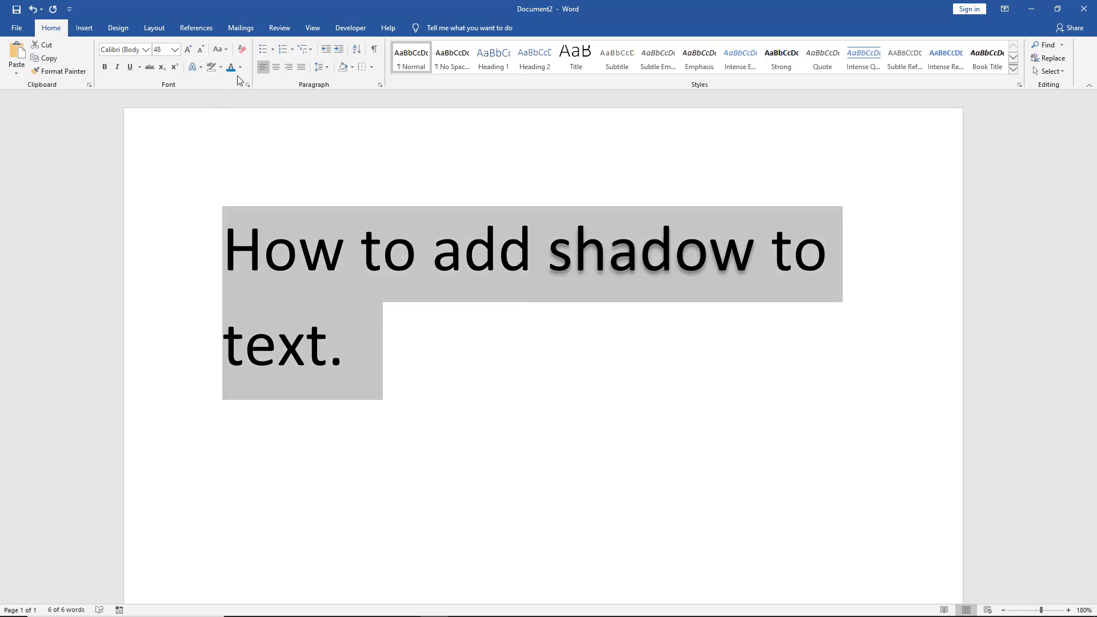
pyautogui.click(241, 68)
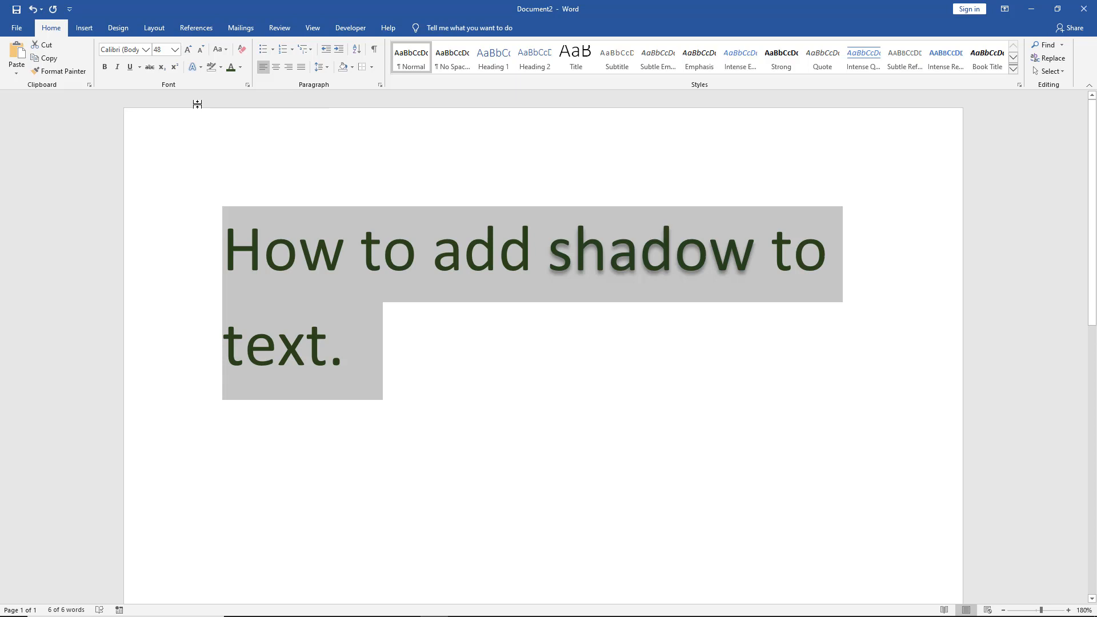
# Apply the Outer 'Offset: Top Left' shadow to the heading, then deselect to view it
pyautogui.click(194, 67)
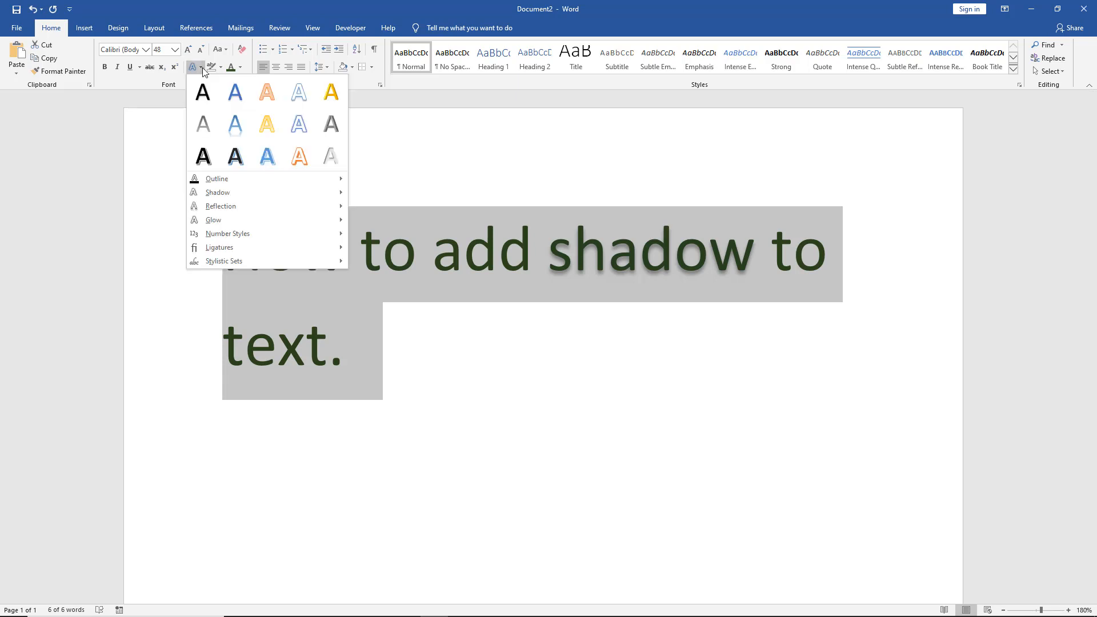
pyautogui.click(218, 192)
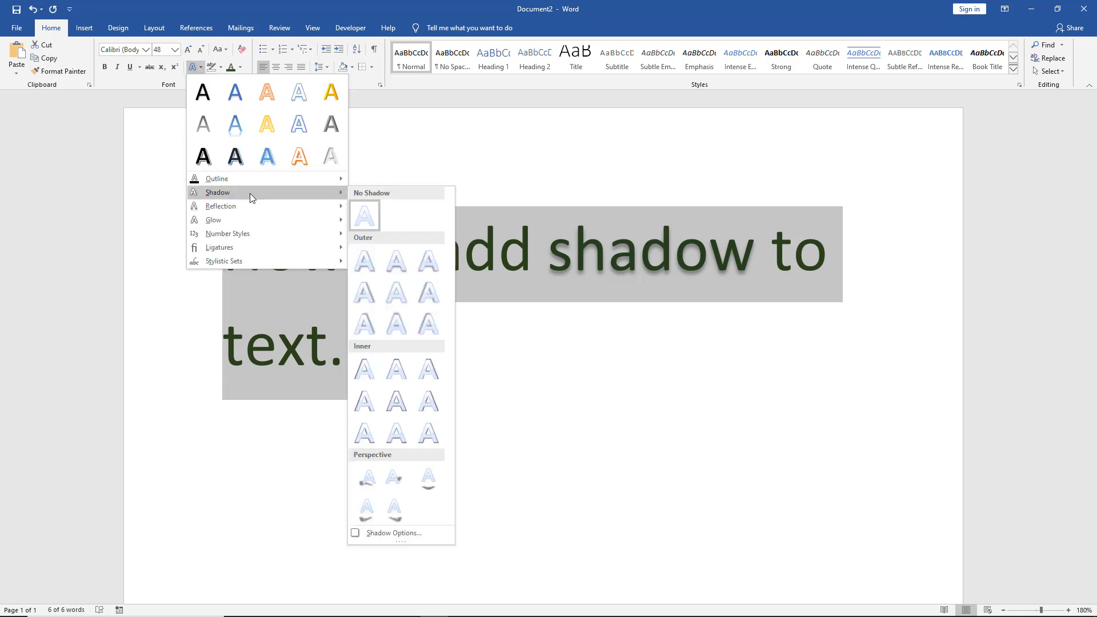
pyautogui.moveTo(395, 325)
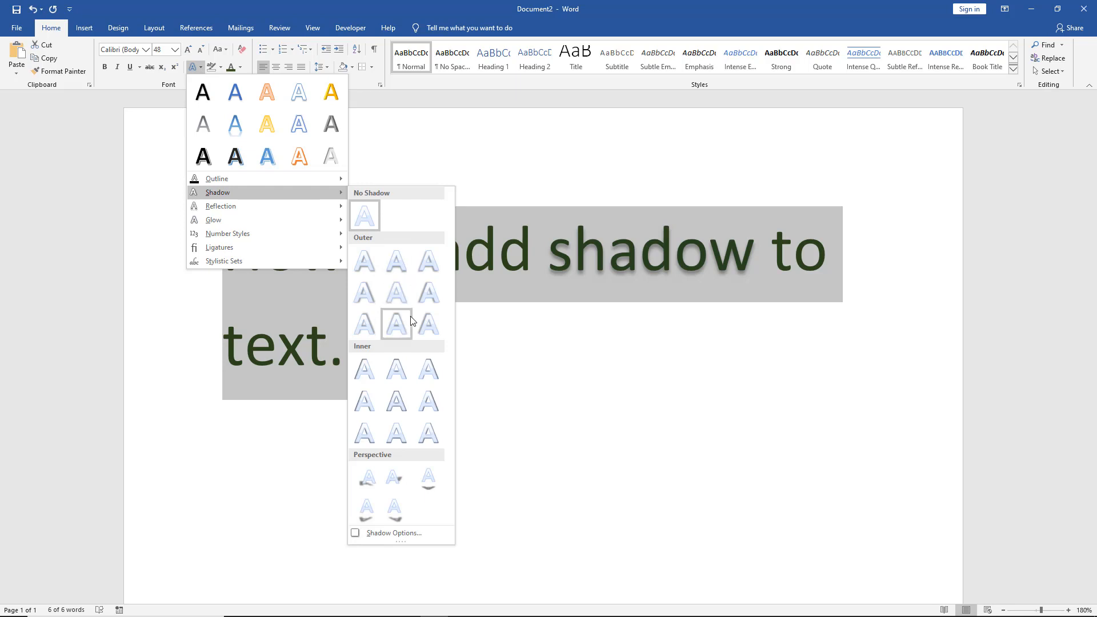
pyautogui.moveTo(428, 365)
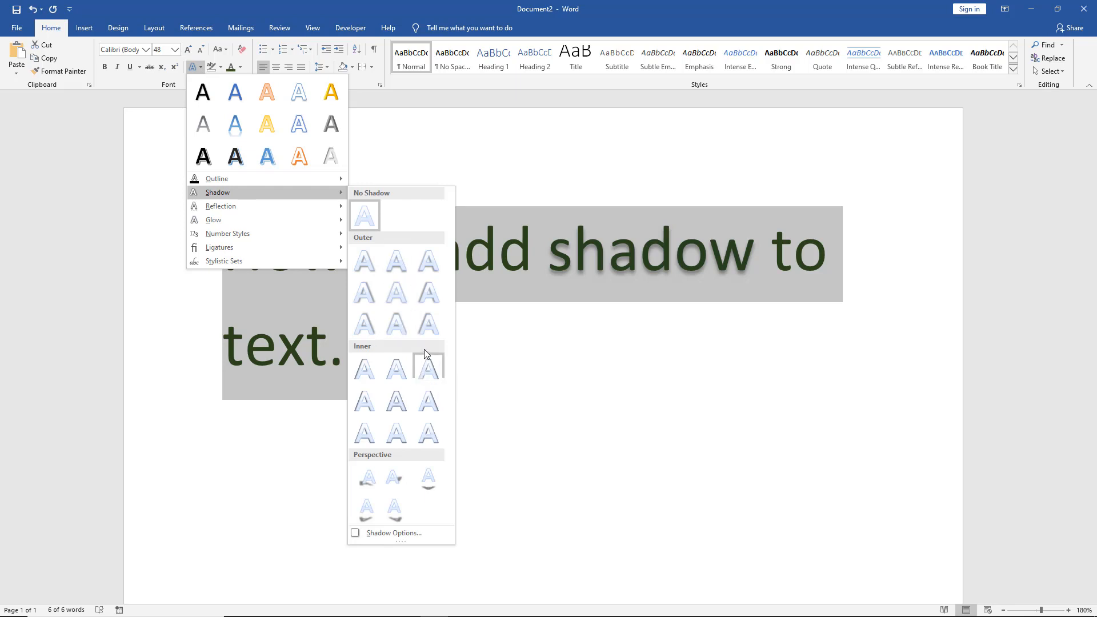
pyautogui.moveTo(427, 323)
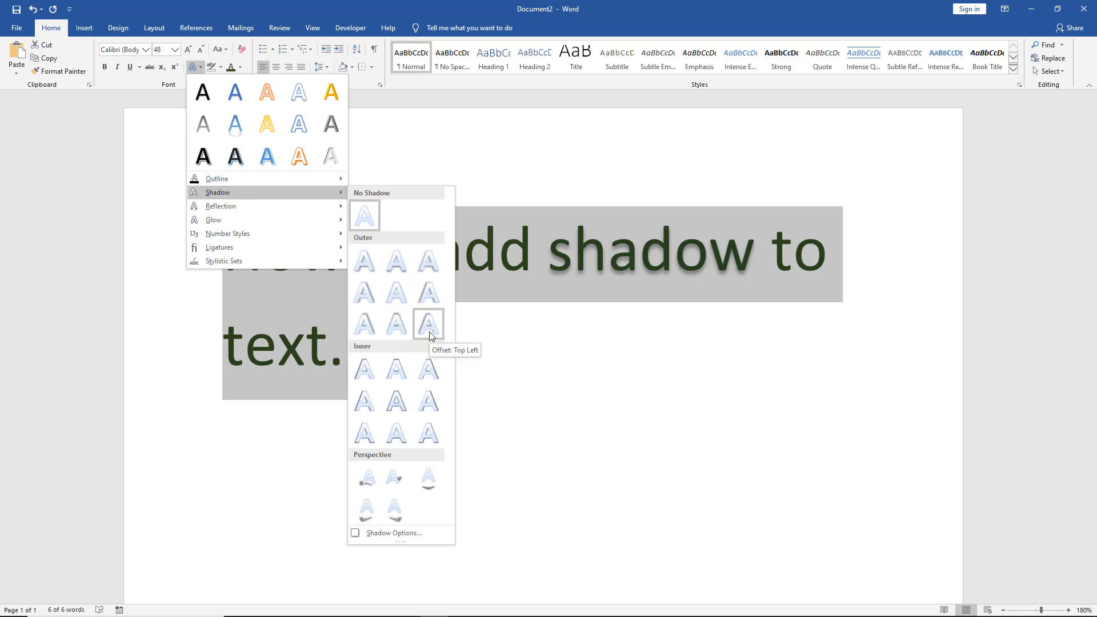
pyautogui.click(428, 323)
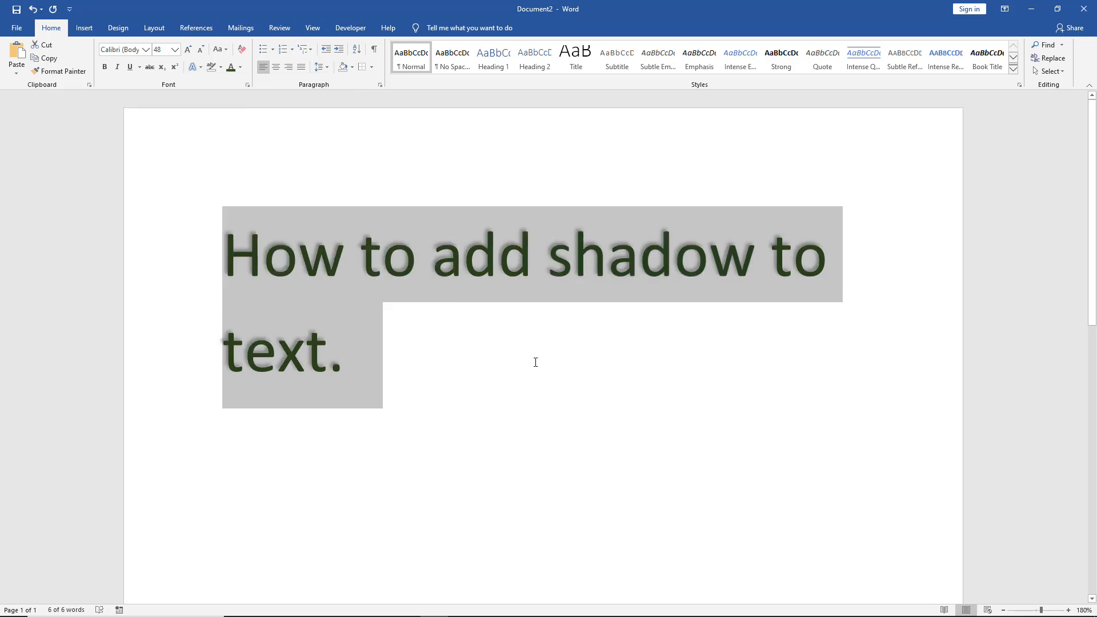
pyautogui.click(502, 382)
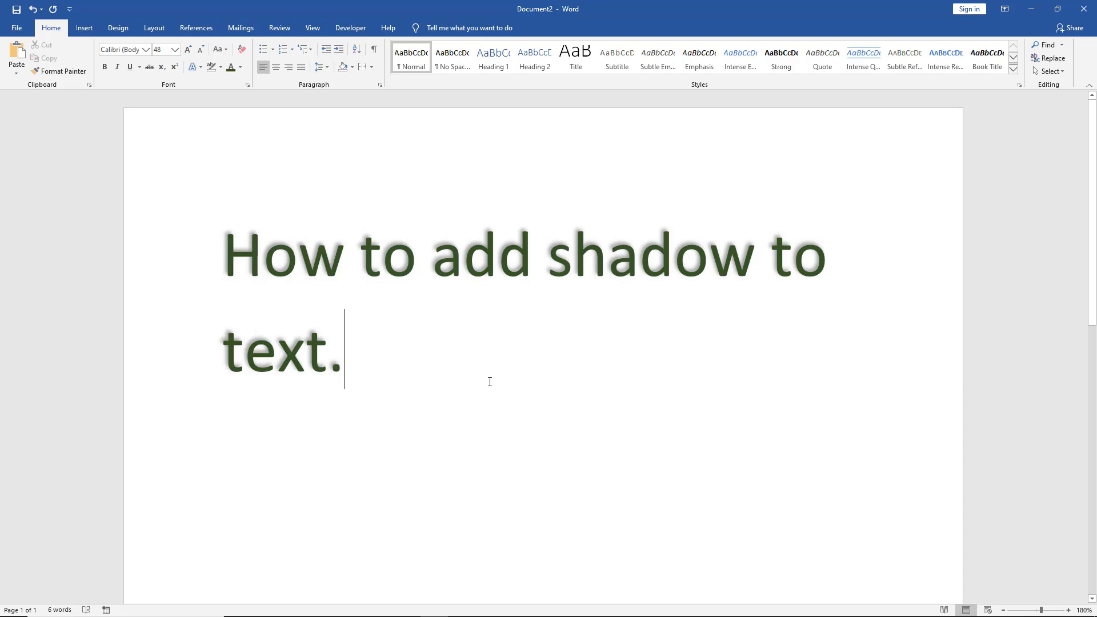
pyautogui.moveTo(369, 360)
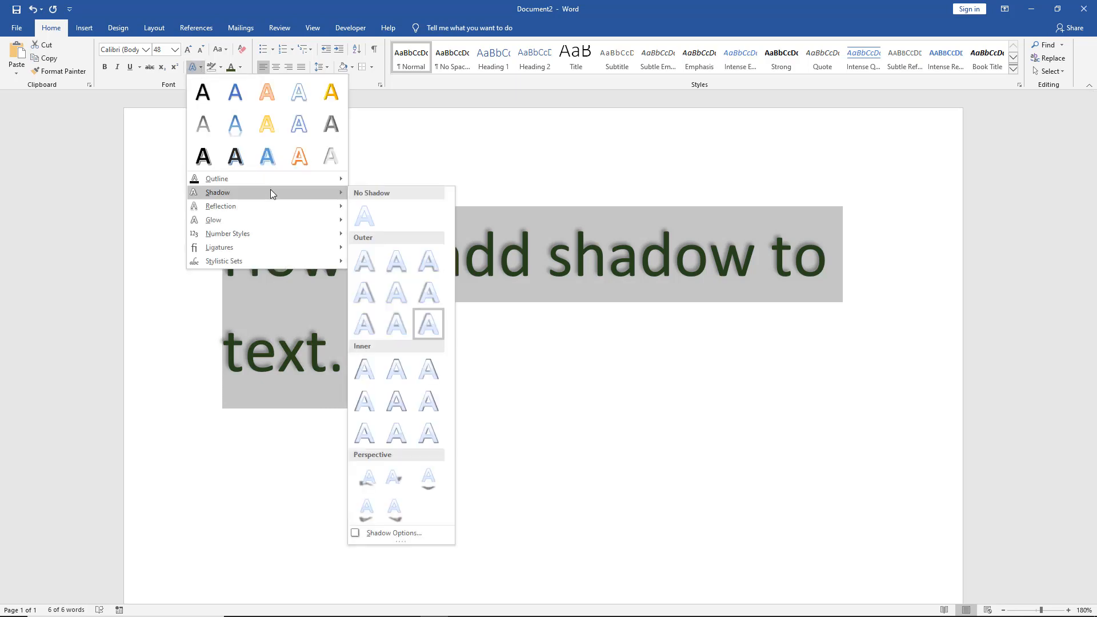
pyautogui.moveTo(396, 508)
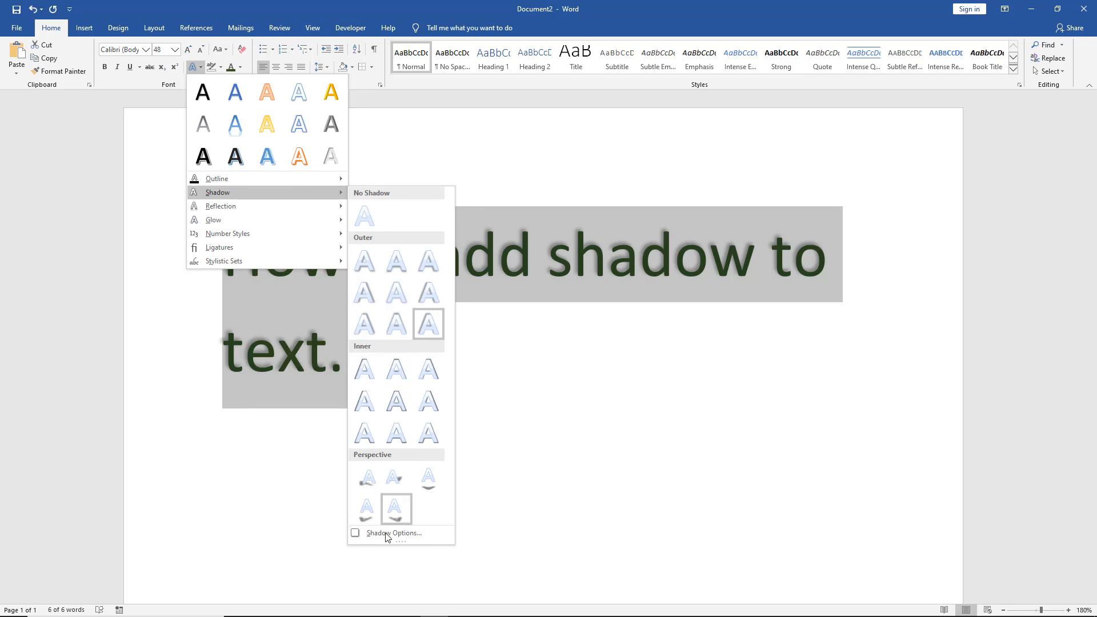
pyautogui.moveTo(356, 535)
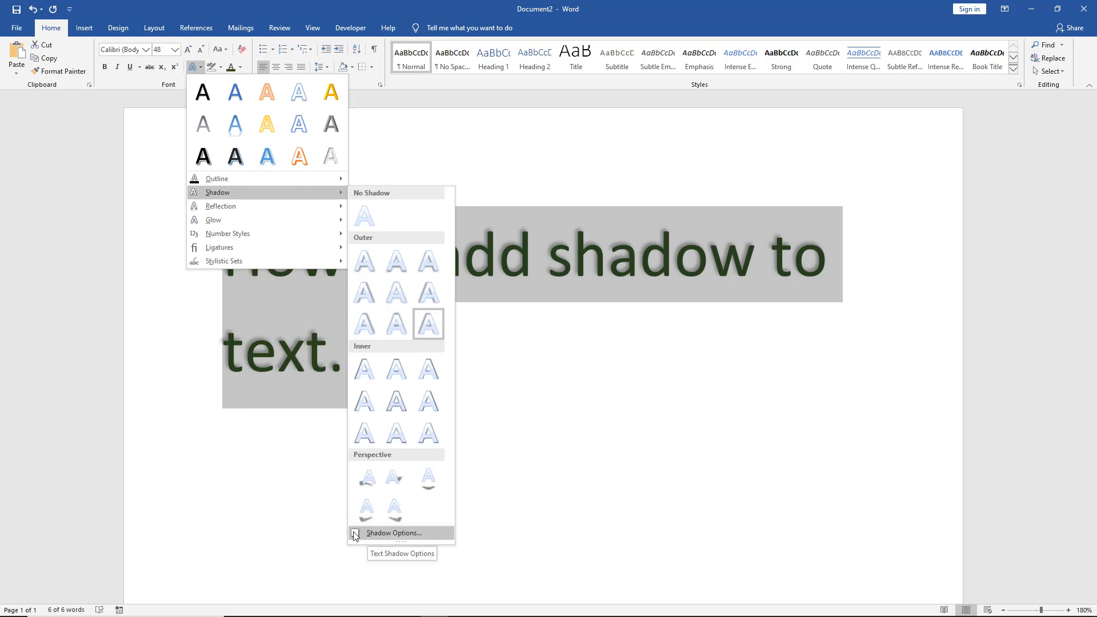
# In Format Text Effects shadow settings, apply the upper-left perspective shadow preset
pyautogui.click(393, 532)
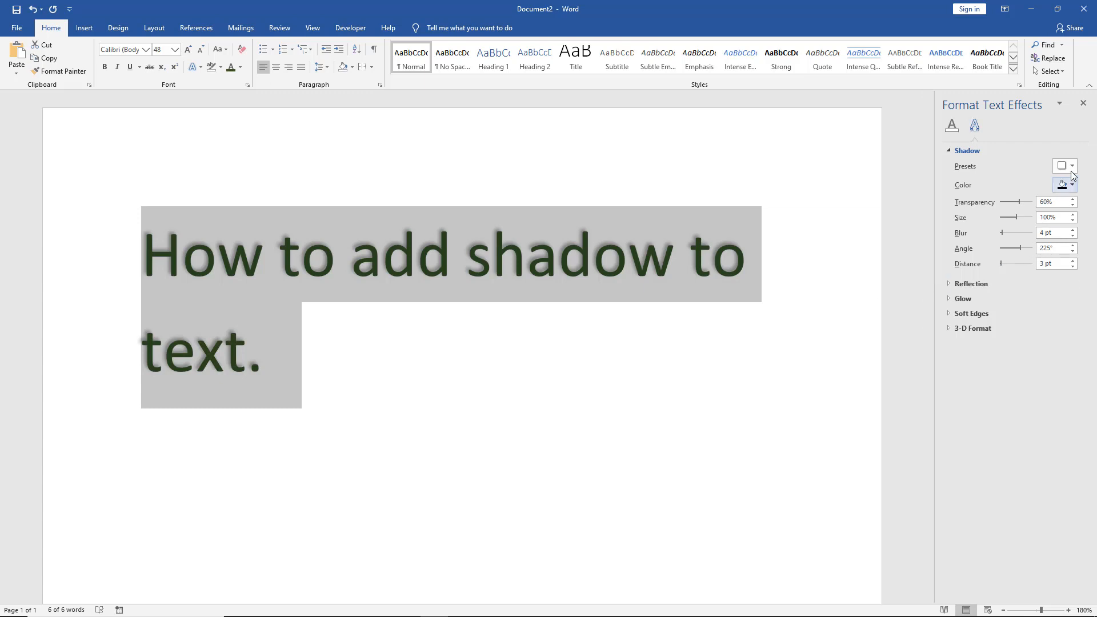
pyautogui.click(1070, 166)
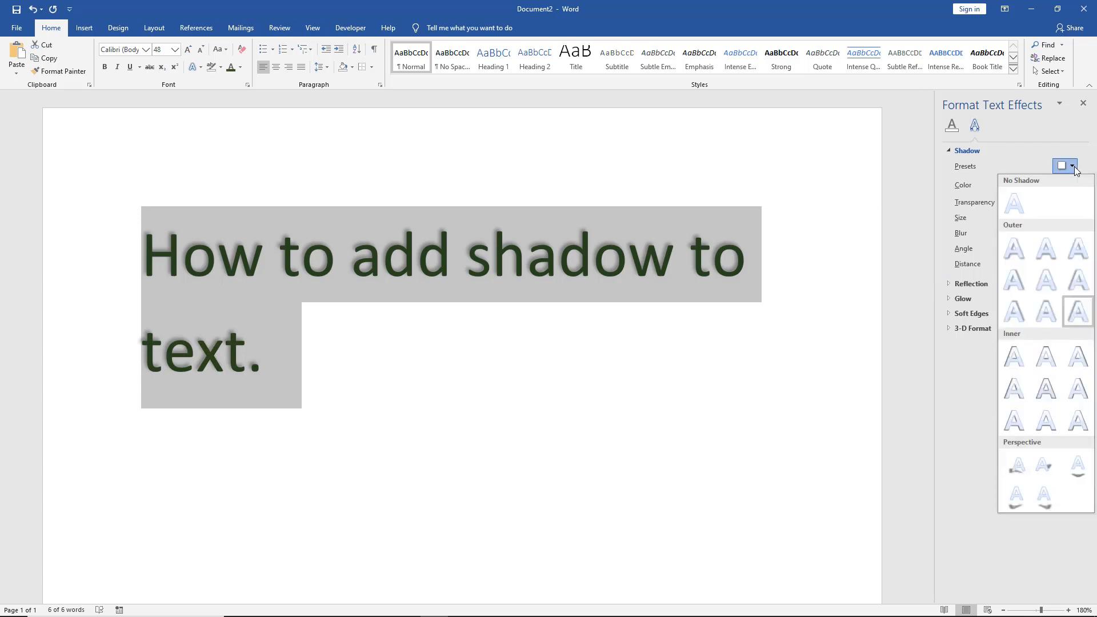
pyautogui.moveTo(1014, 464)
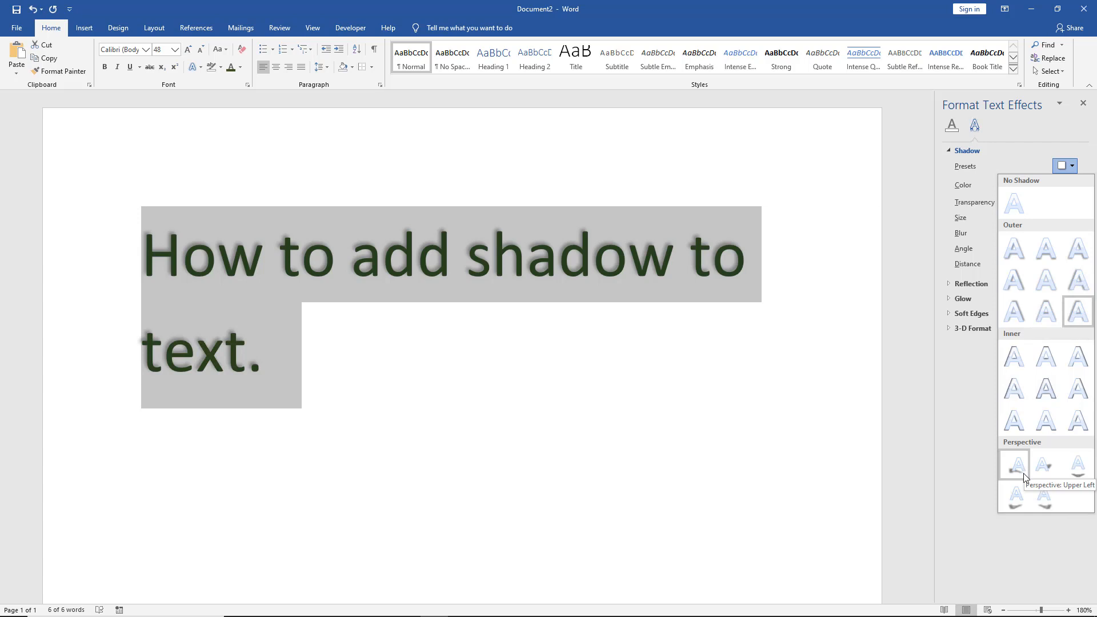
pyautogui.click(1013, 464)
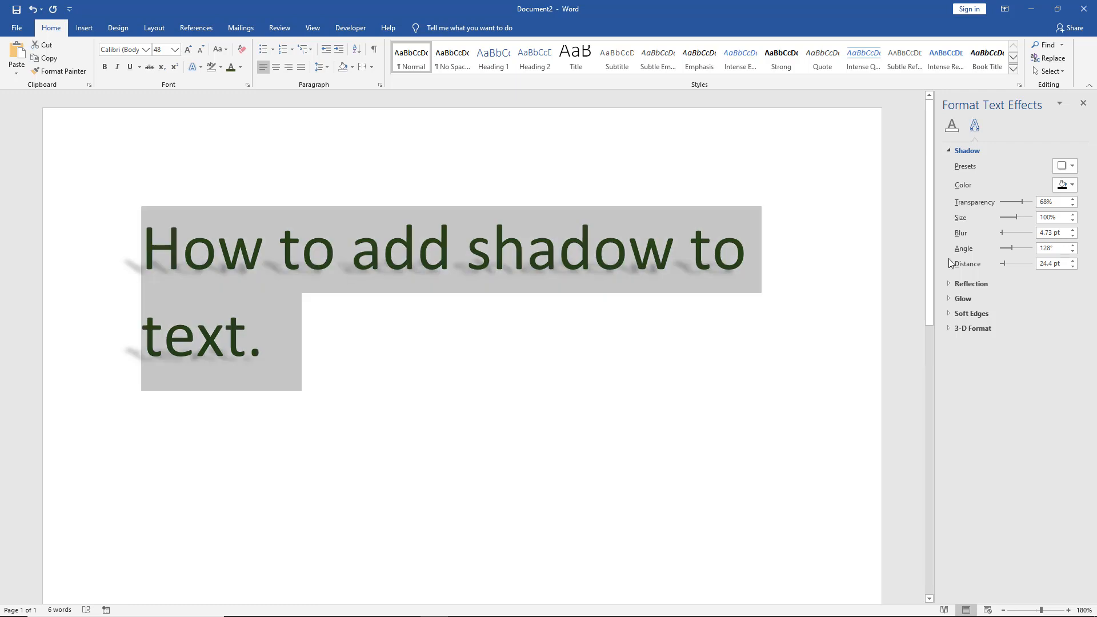
pyautogui.moveTo(1063, 185)
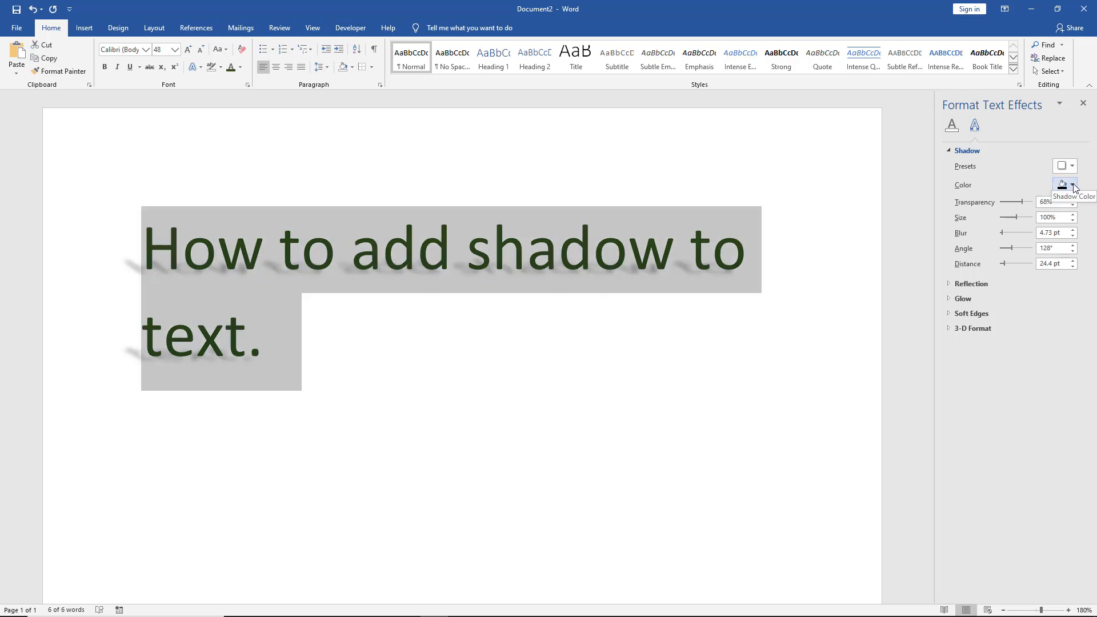
pyautogui.click(1062, 185)
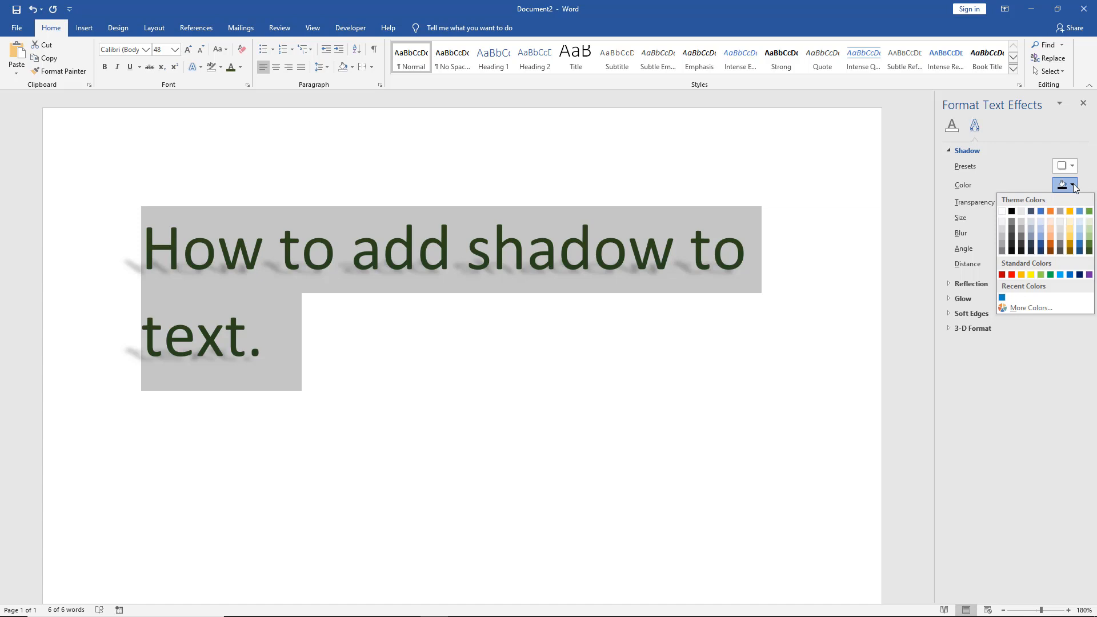
pyautogui.moveTo(1069, 212)
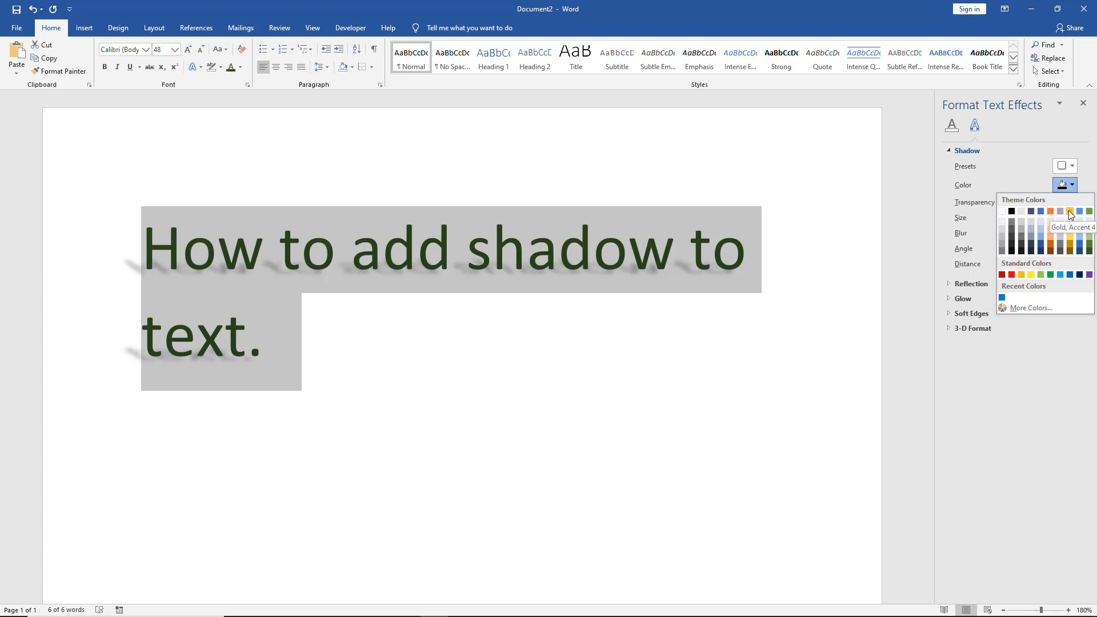
pyautogui.click(1070, 212)
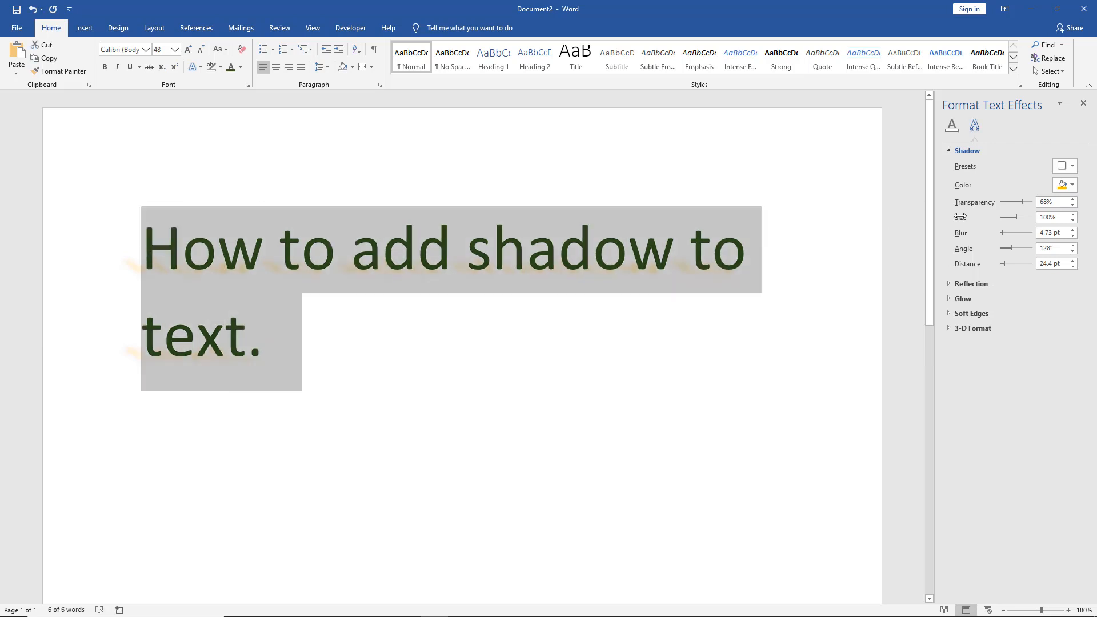
pyautogui.click(1070, 184)
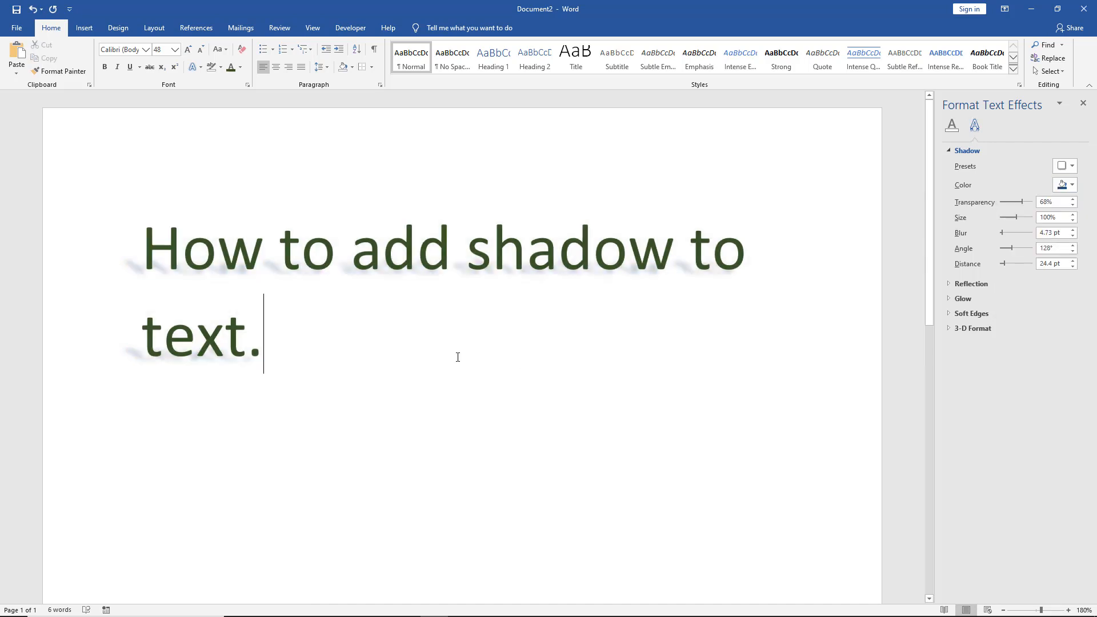
pyautogui.doubleClick(199, 334)
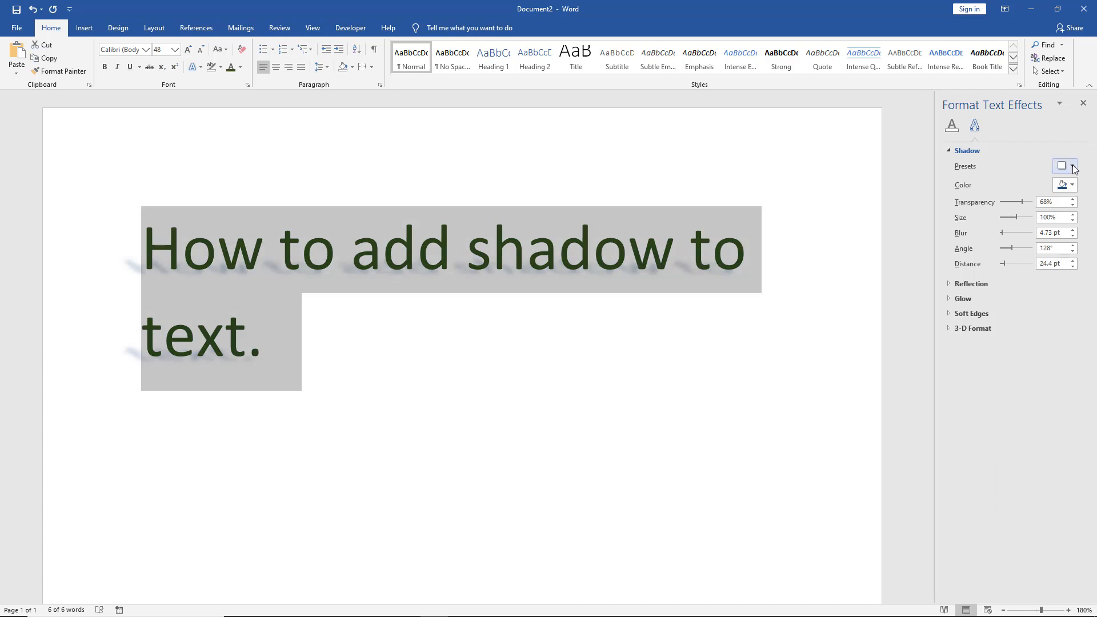
# Switch to a close shadow preset at 0% transparency, then deselect to inspect
pyautogui.click(1062, 165)
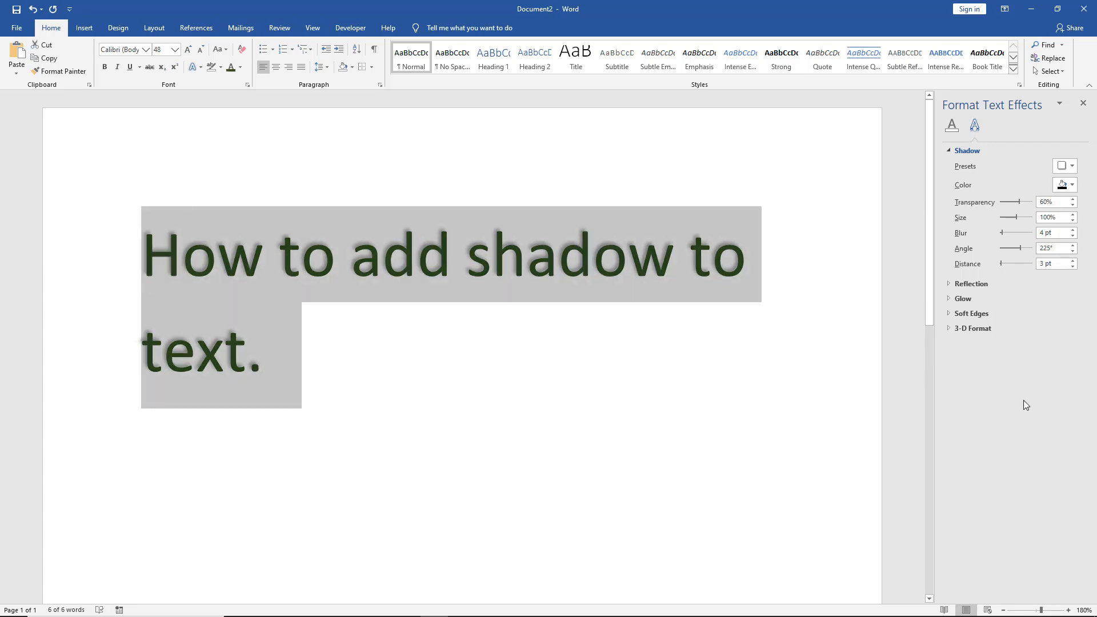
pyautogui.moveTo(1019, 202)
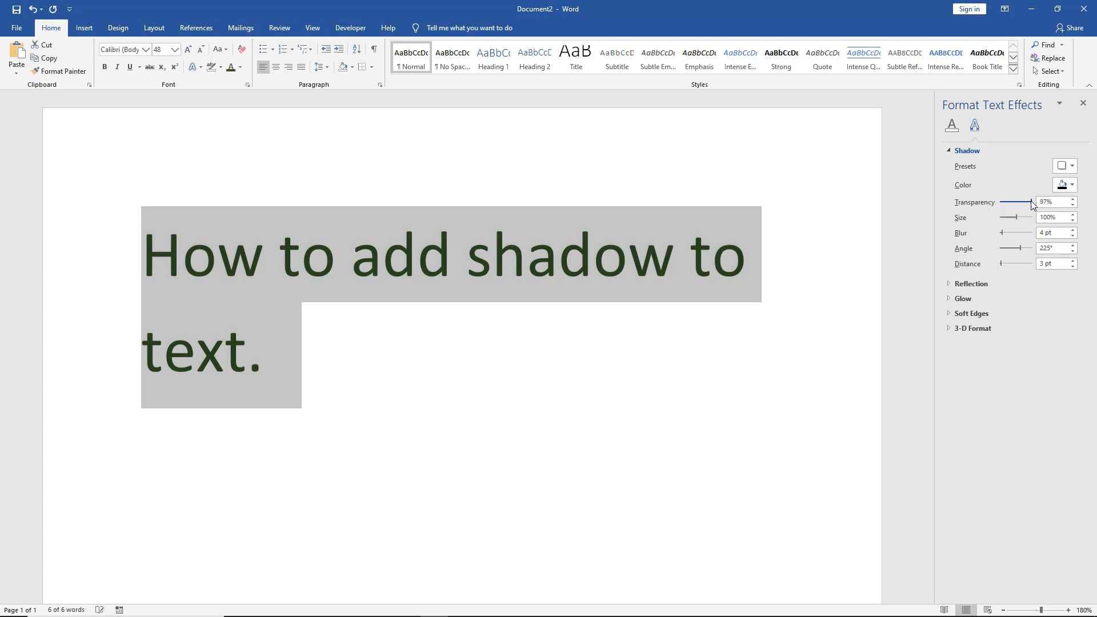
pyautogui.click(1072, 199)
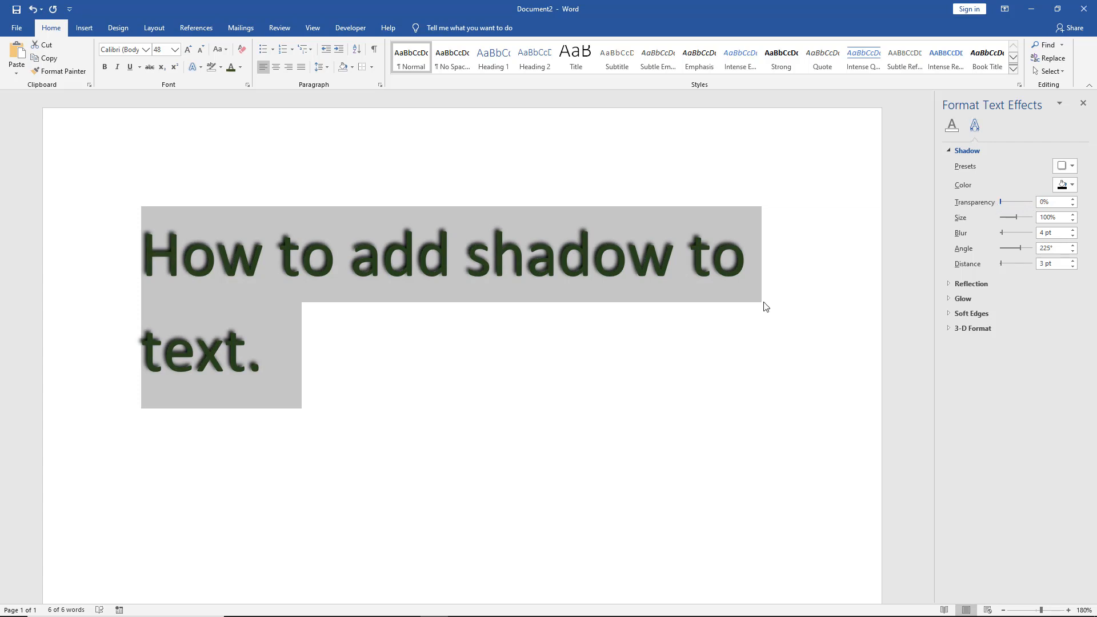
pyautogui.click(558, 353)
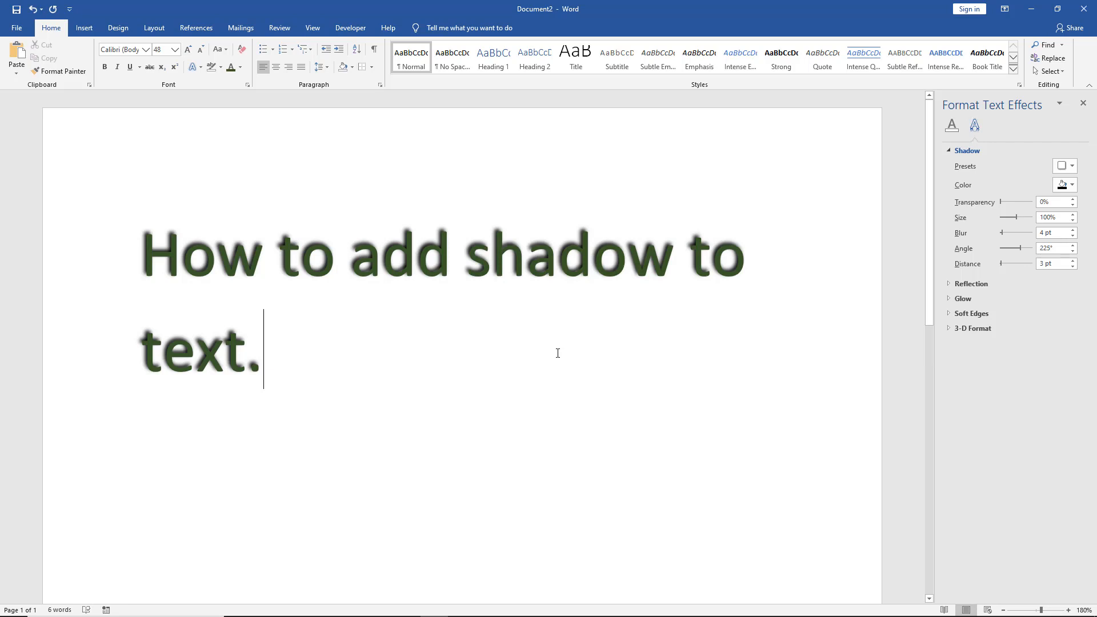
pyautogui.moveTo(545, 345)
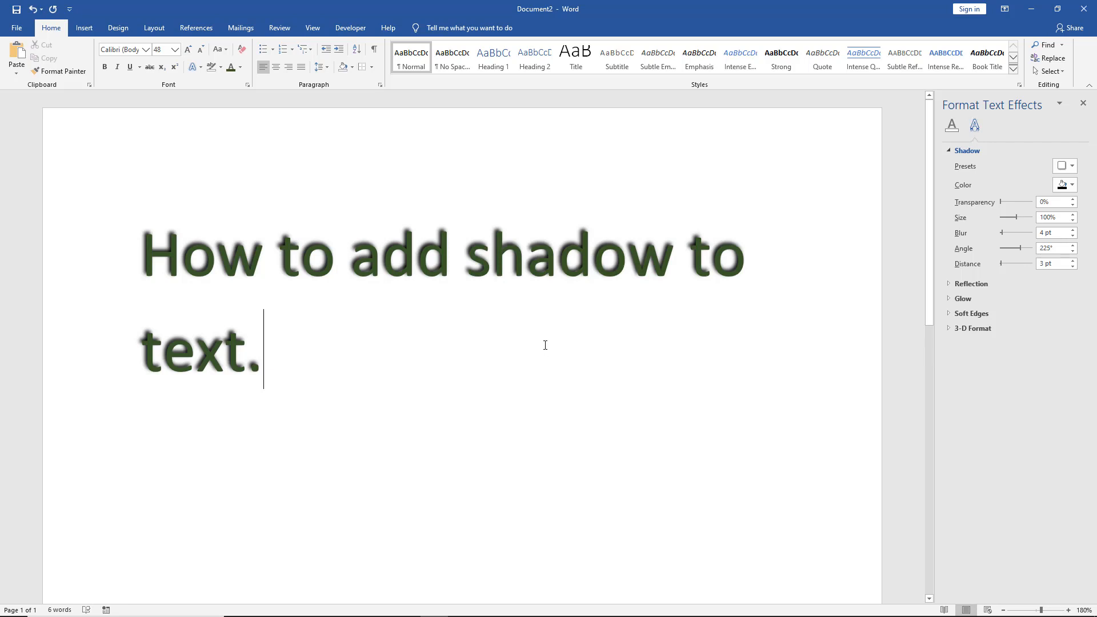
pyautogui.moveTo(683, 353)
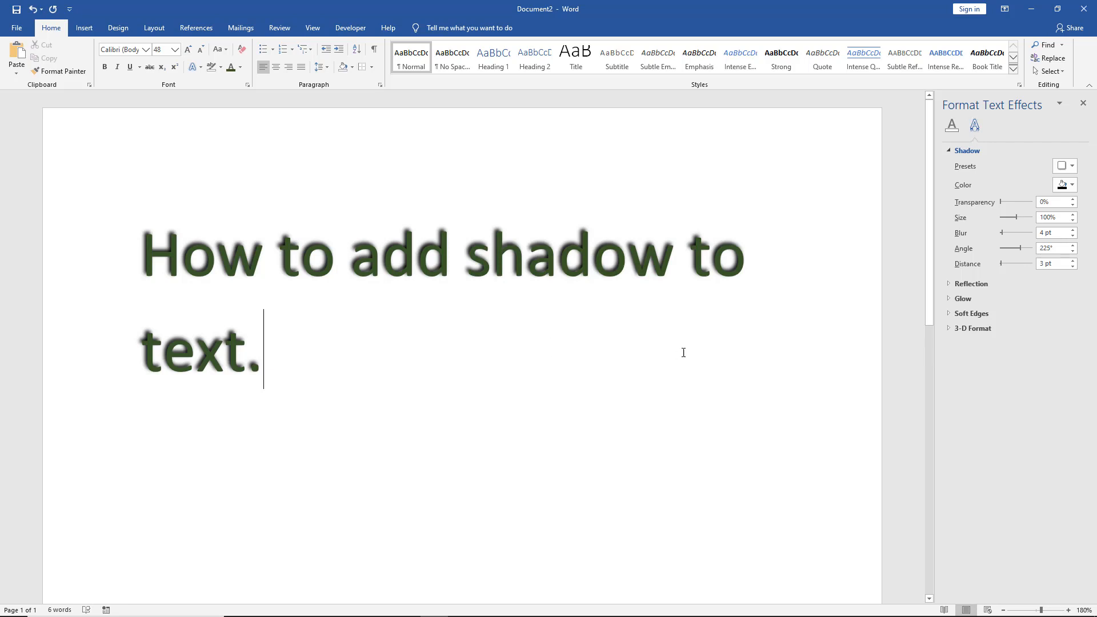
pyautogui.moveTo(288, 356)
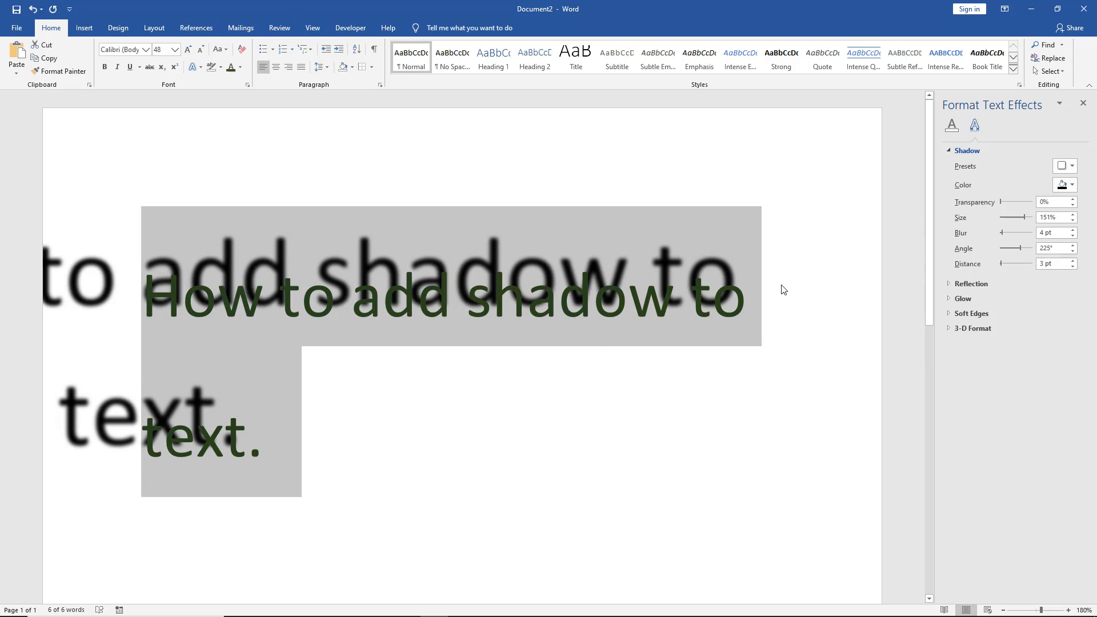
pyautogui.click(775, 285)
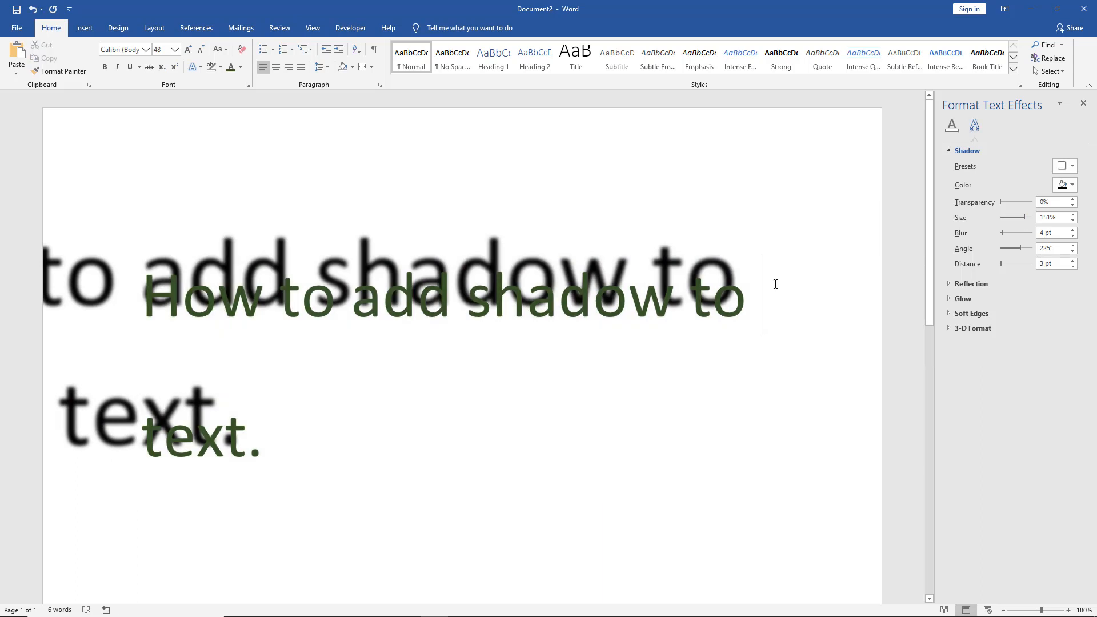
pyautogui.moveTo(878, 247)
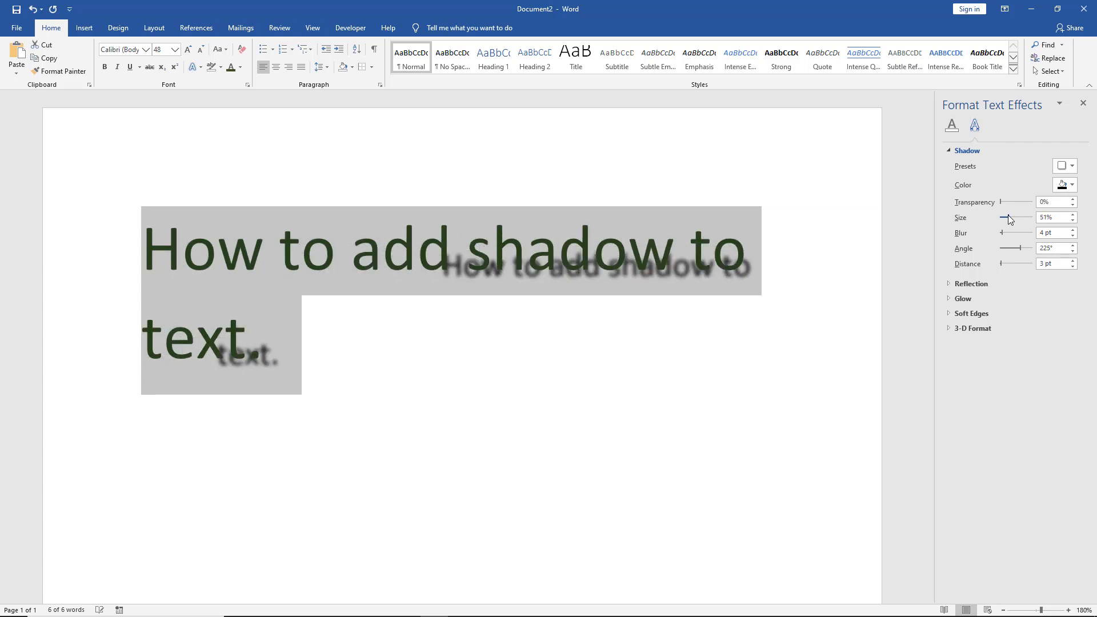
pyautogui.click(746, 378)
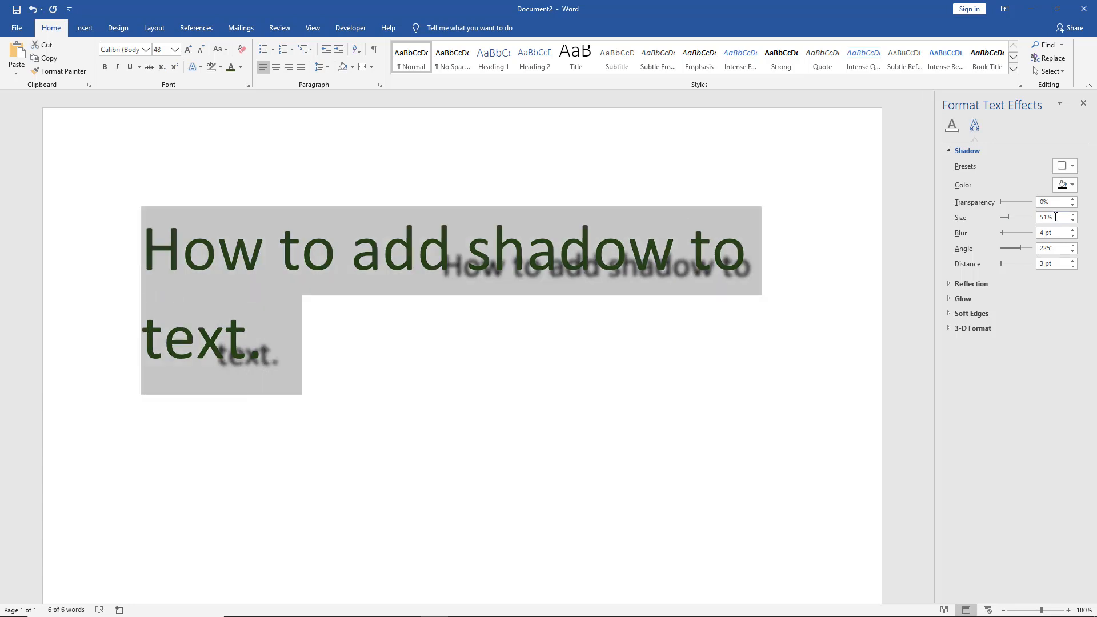
pyautogui.tripleClick(1053, 217)
pyautogui.write('100')
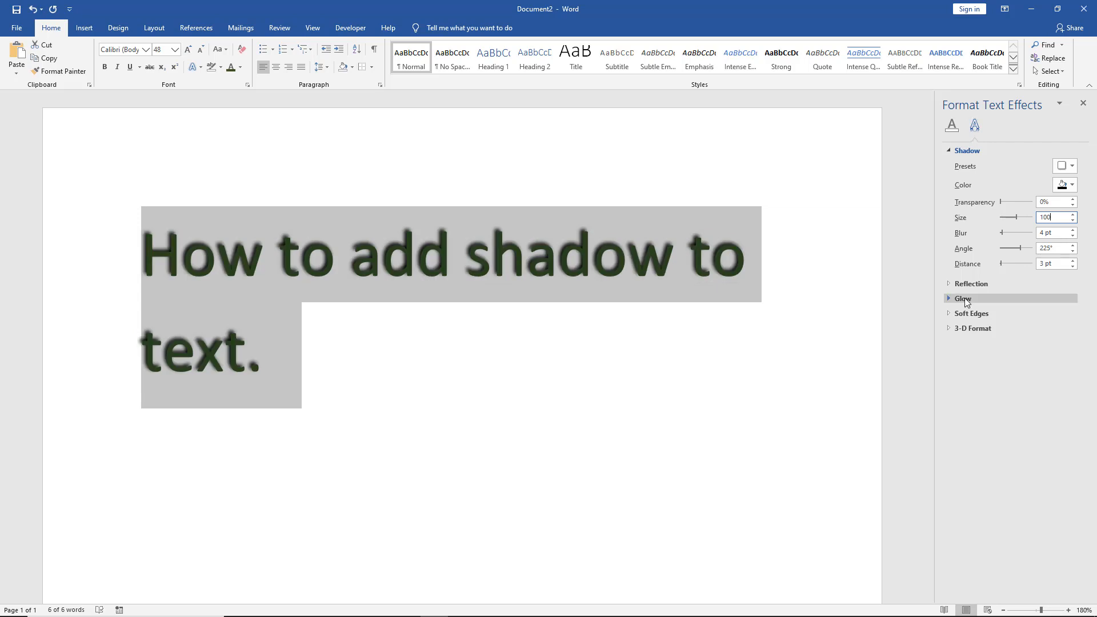
pyautogui.moveTo(801, 340)
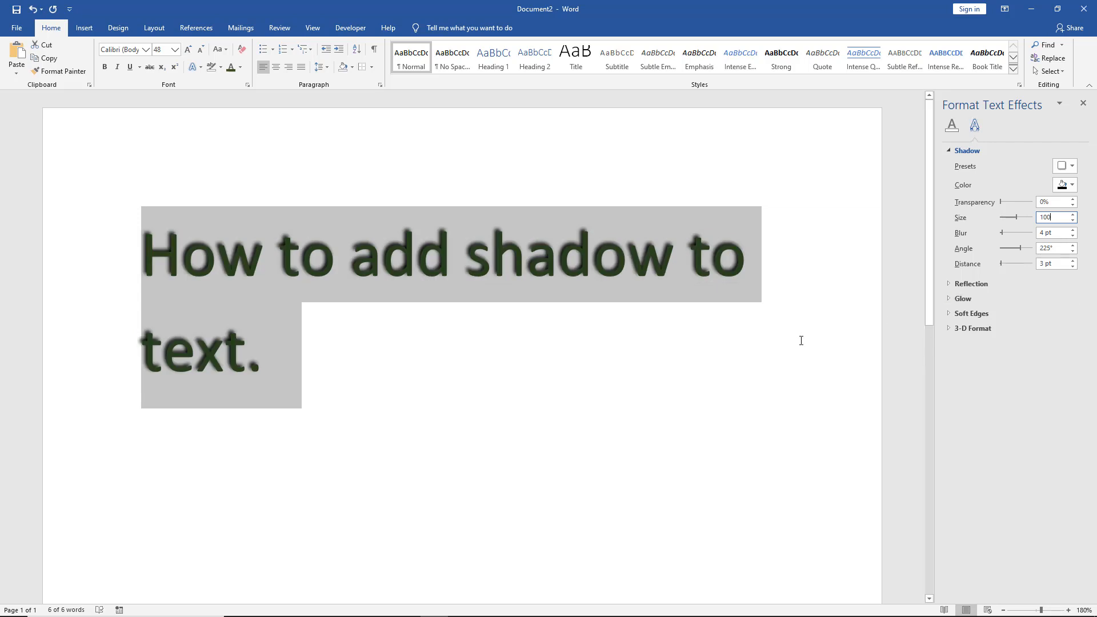
pyautogui.moveTo(988, 246)
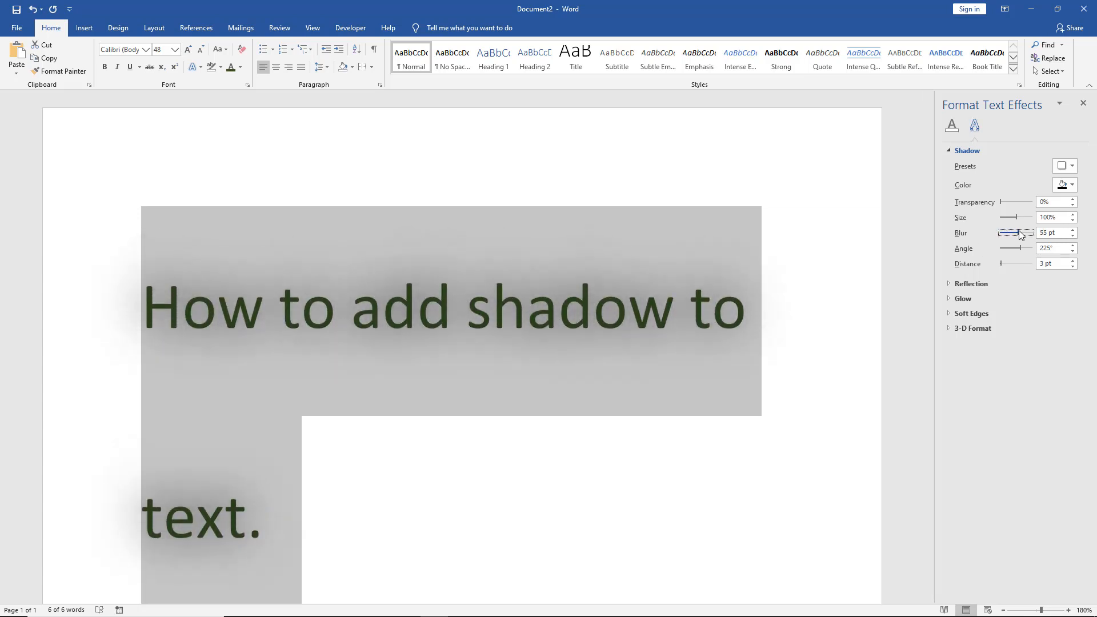
# Deselect the heading to preview the 55 pt blurred shadow
pyautogui.click(659, 452)
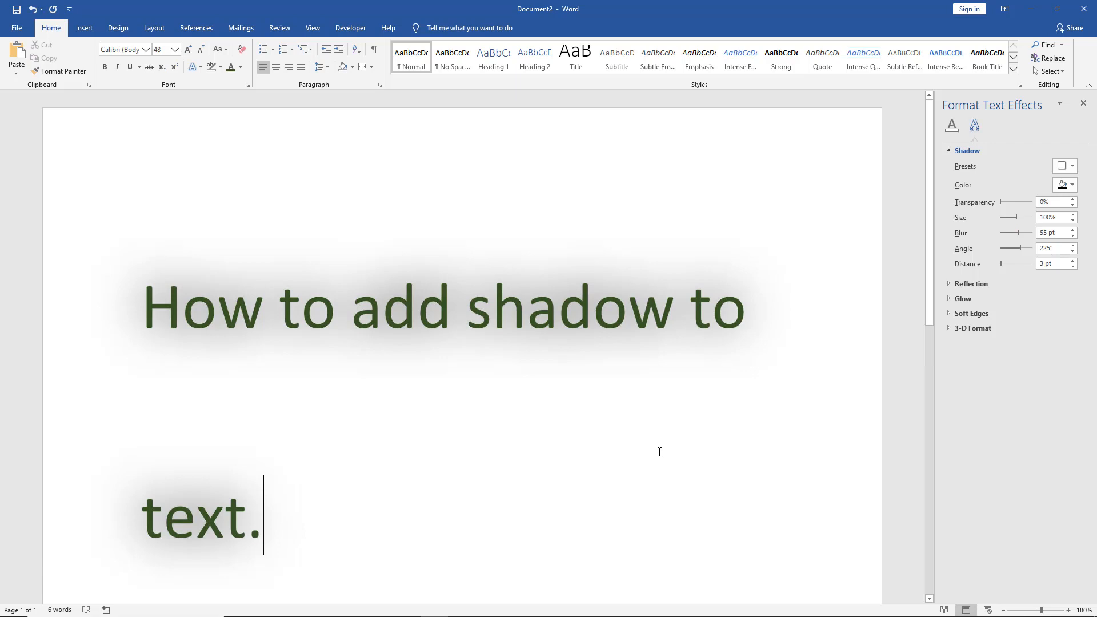
pyautogui.moveTo(227, 412)
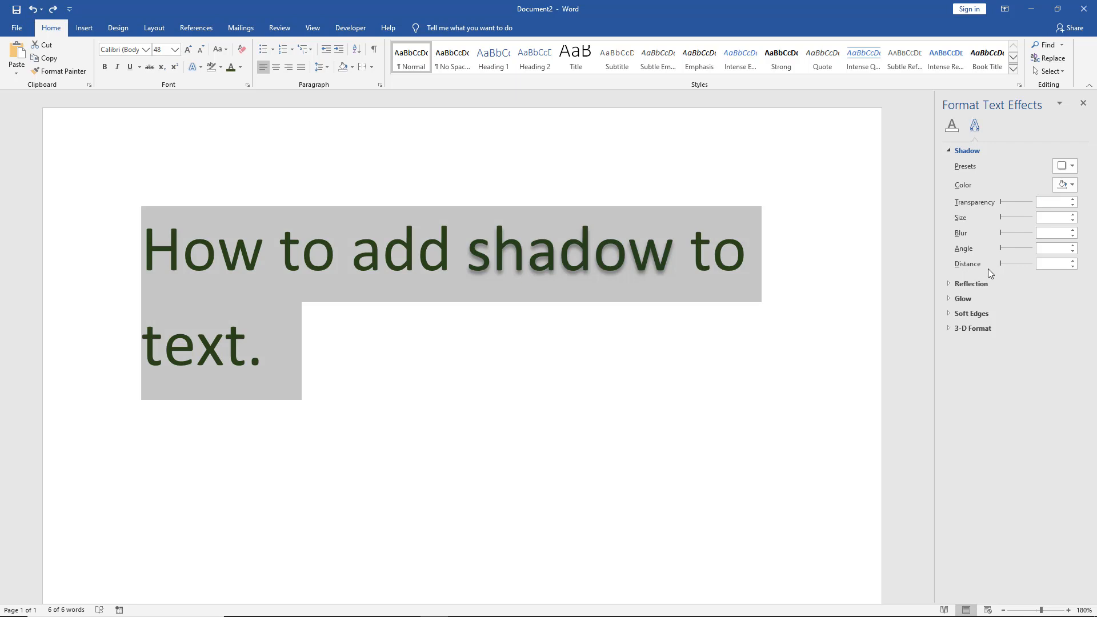
# Apply a shadow with 57% transparency, 4 pt blur, 113° angle and 0 pt distance
pyautogui.click(1064, 166)
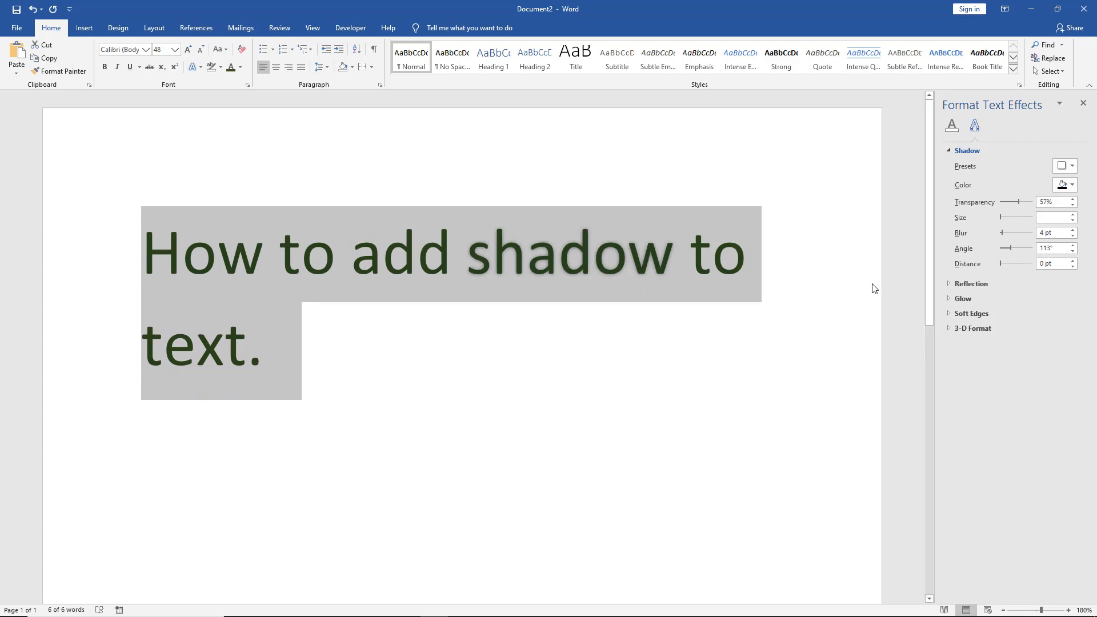
pyautogui.moveTo(775, 255)
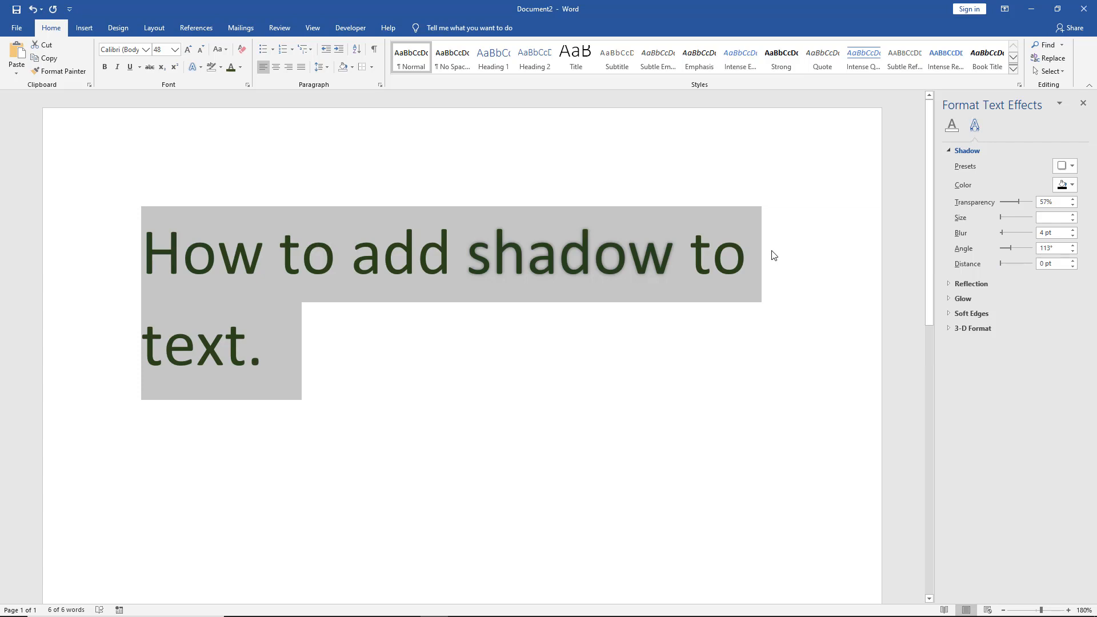
pyautogui.moveTo(808, 247)
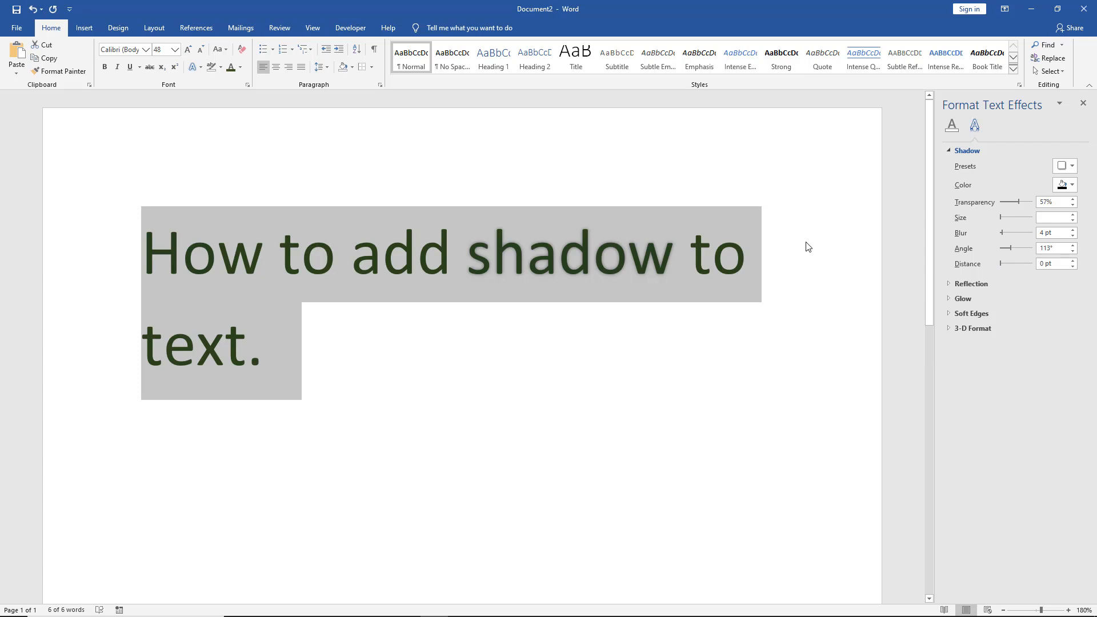